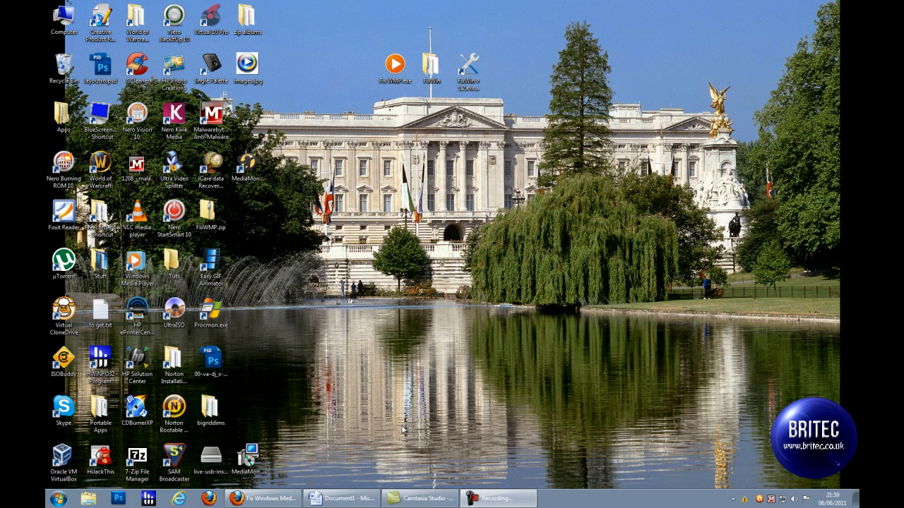
mouse_move(289, 296)
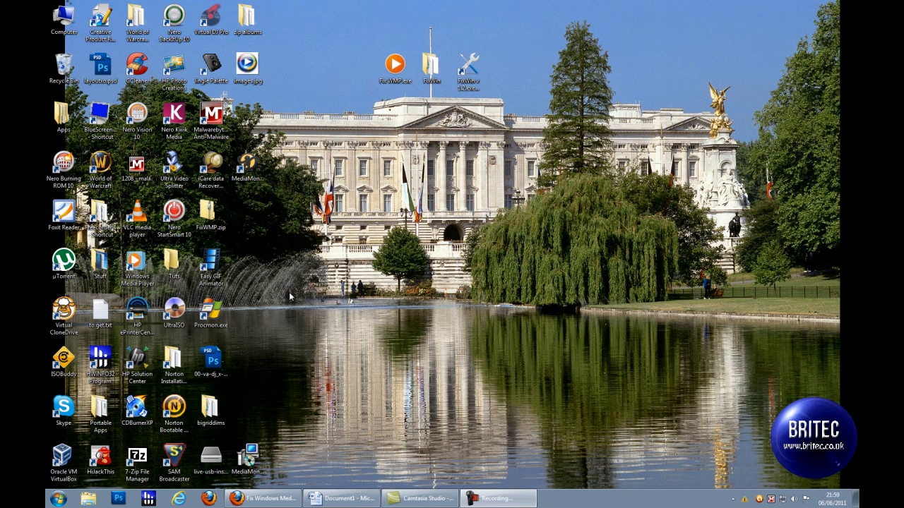
mouse_move(396, 305)
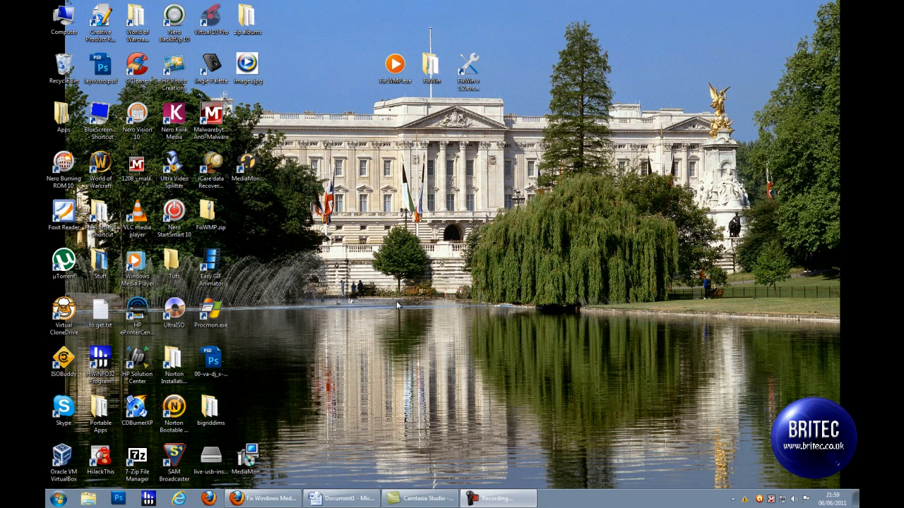
mouse_move(427, 325)
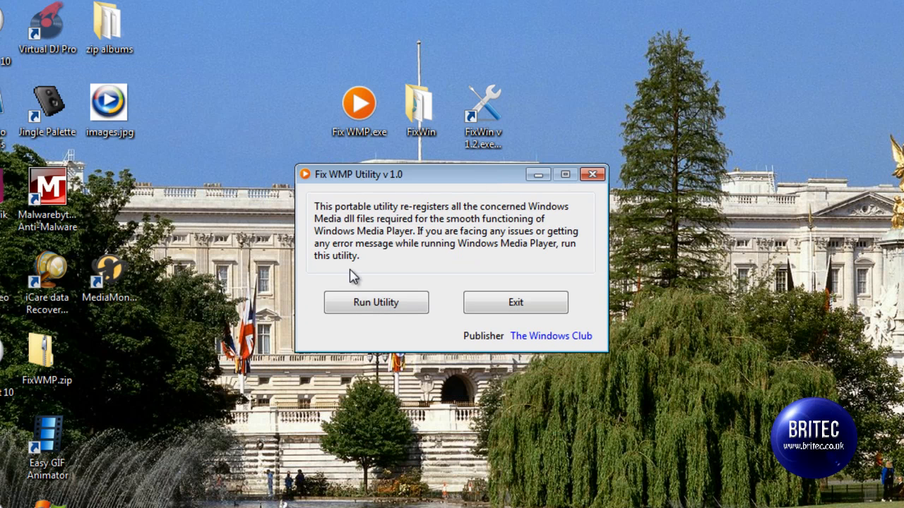
mouse_move(347, 186)
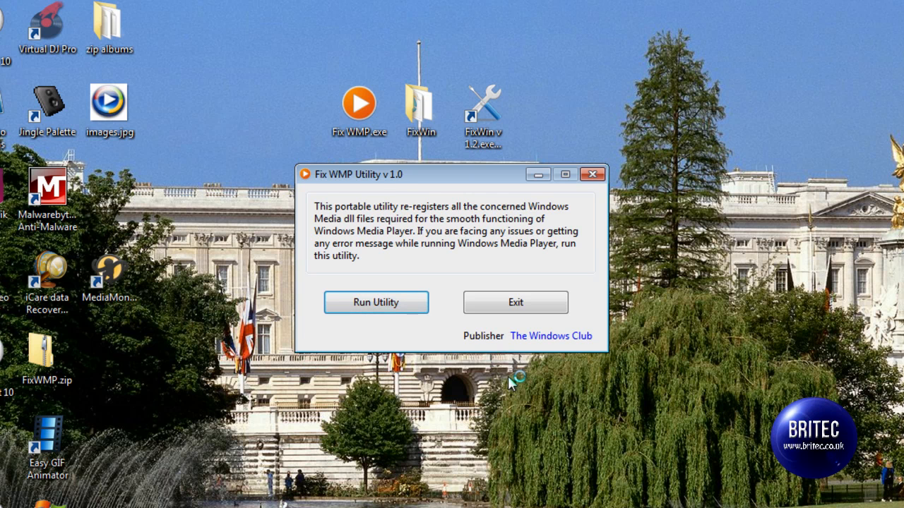
Run the Fix WMP Utility repair and acknowledge that all files were re-registered.
click(376, 303)
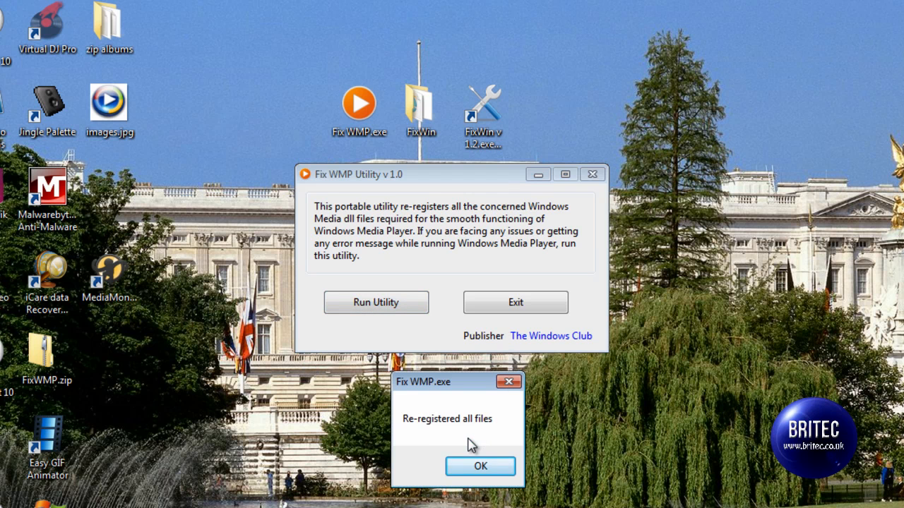
mouse_move(465, 435)
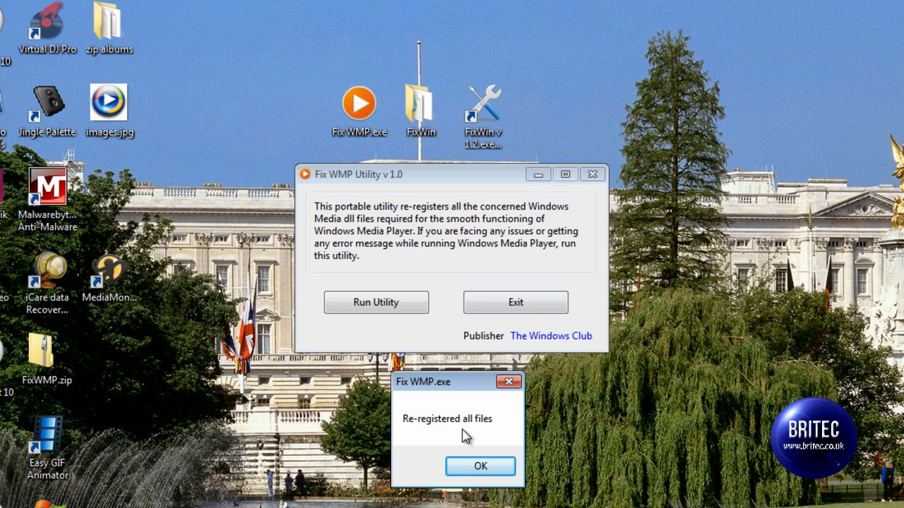
click(480, 466)
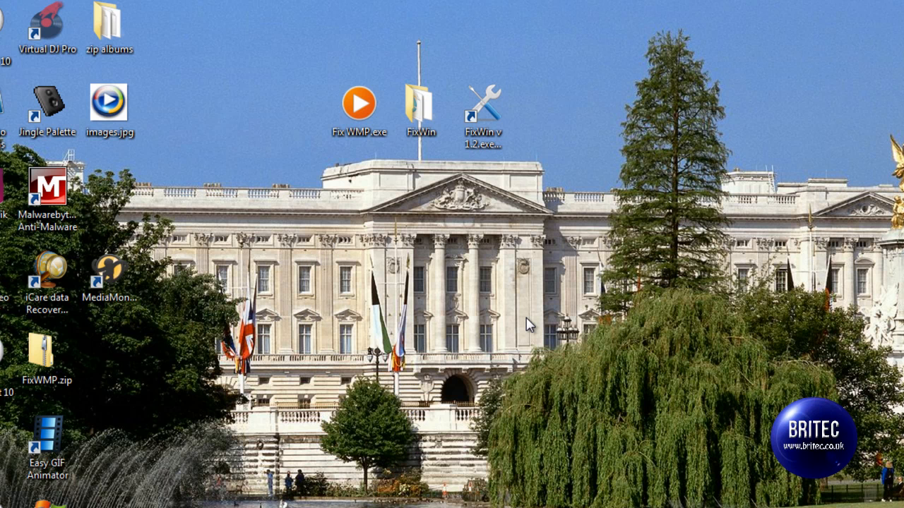
mouse_move(534, 317)
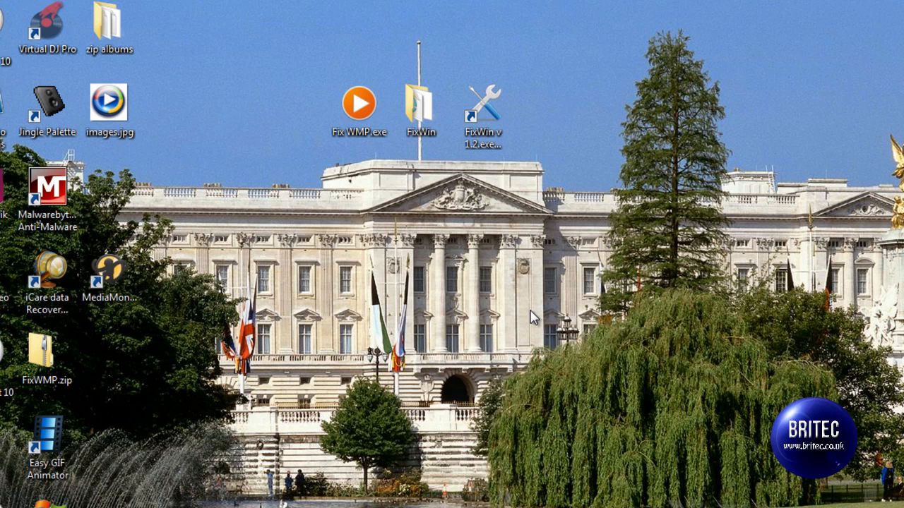
Launch FixWin from the desktop and show its Windows Media Player fixes.
click(483, 116)
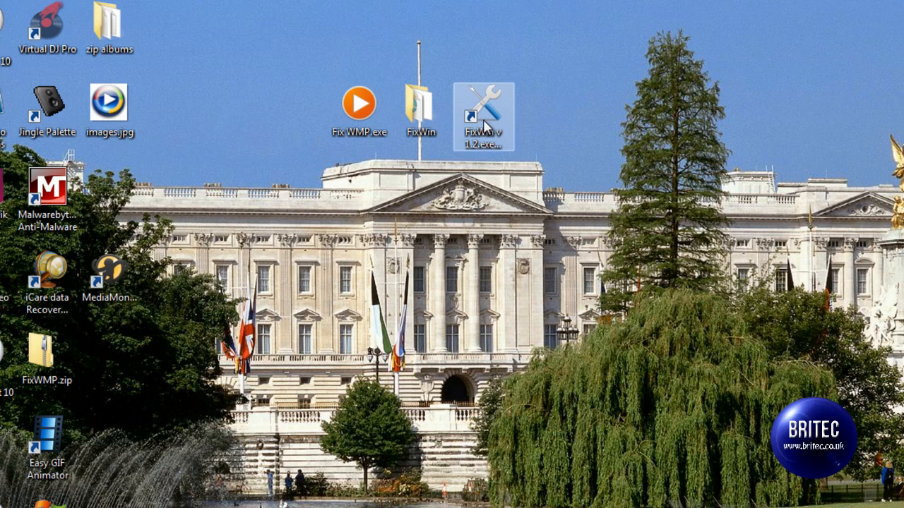
double_click(483, 116)
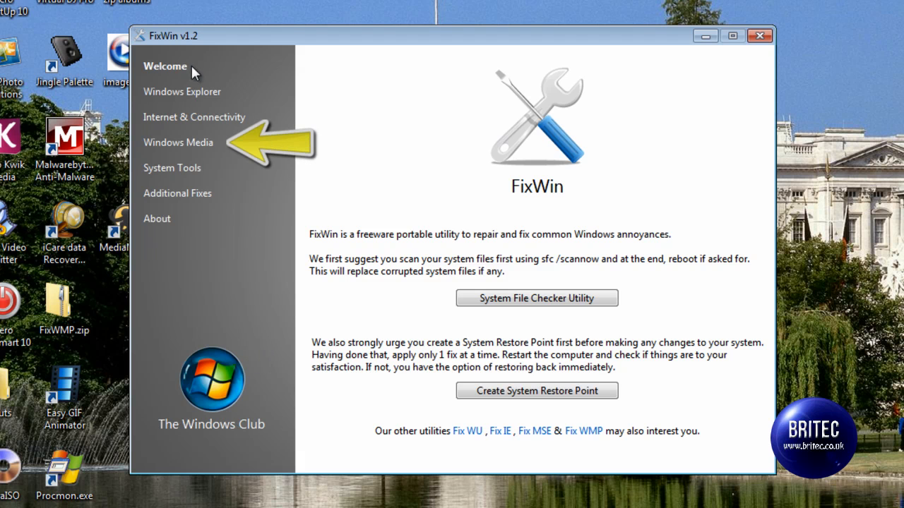
mouse_move(175, 147)
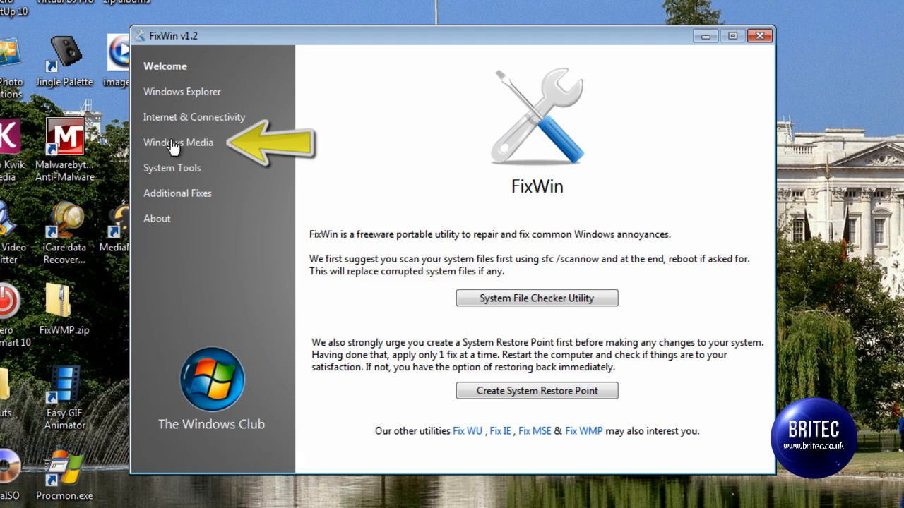
click(178, 141)
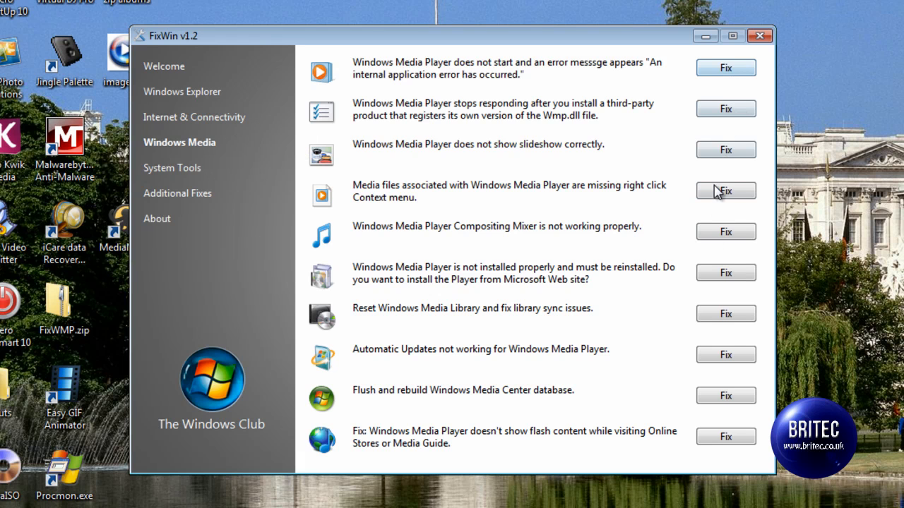
mouse_move(374, 141)
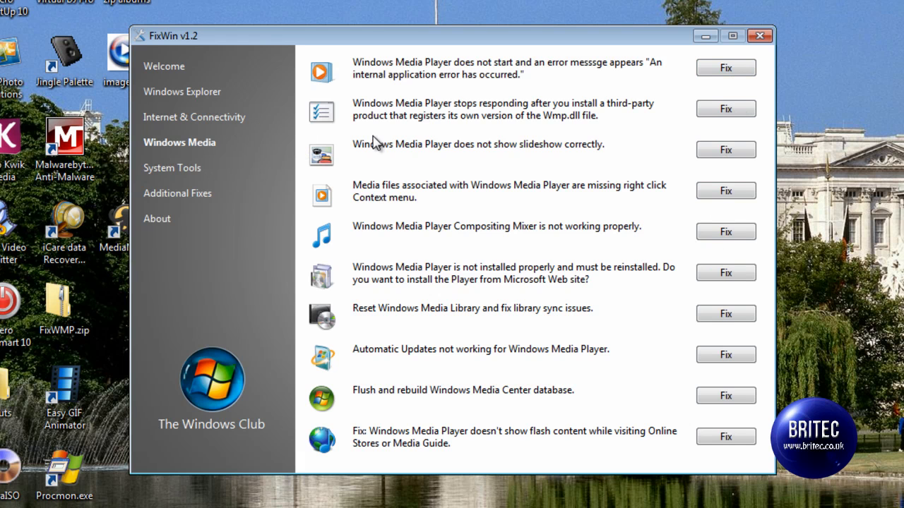
mouse_move(452, 424)
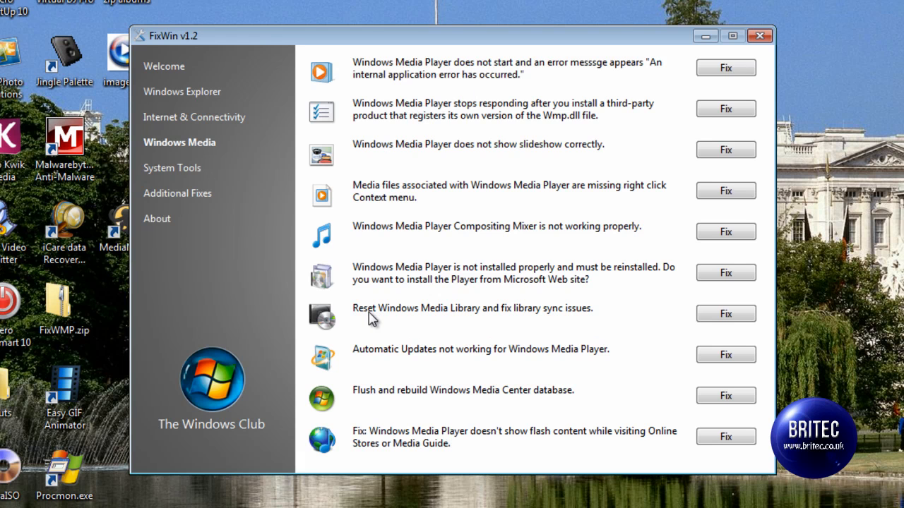
mouse_move(465, 322)
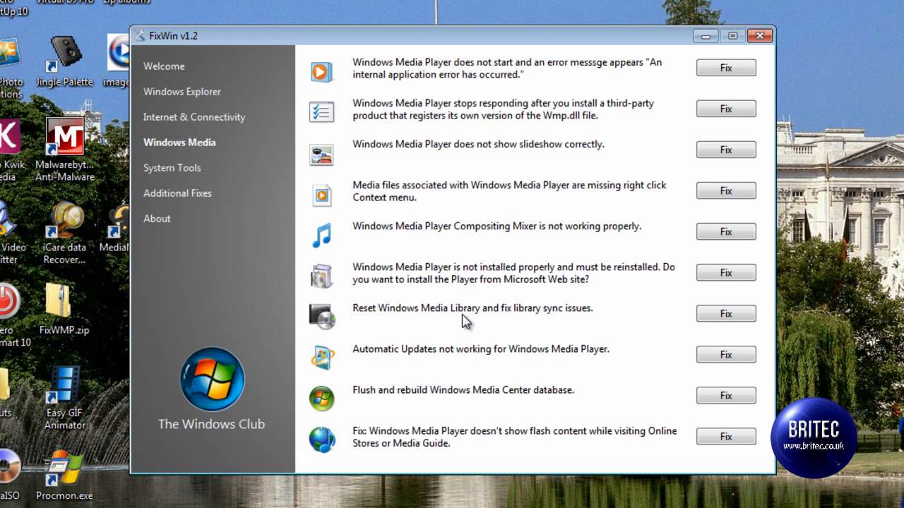
mouse_move(556, 319)
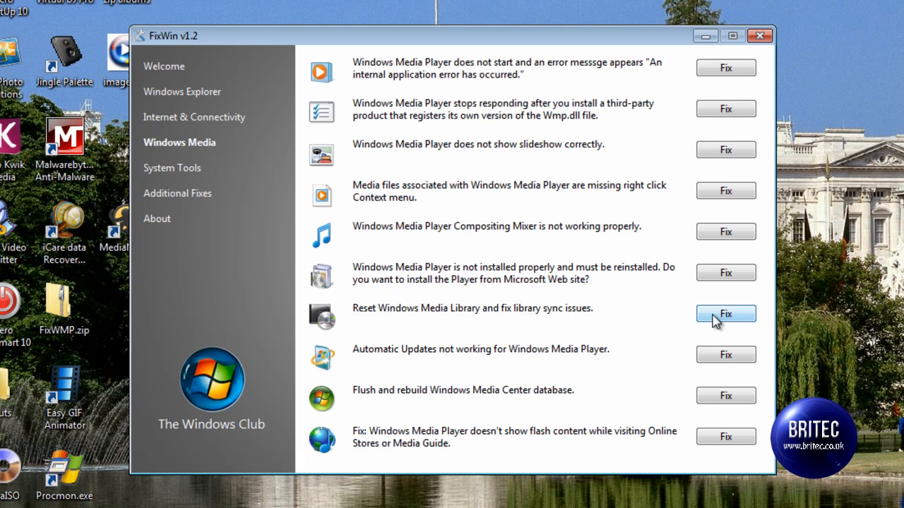
mouse_move(729, 327)
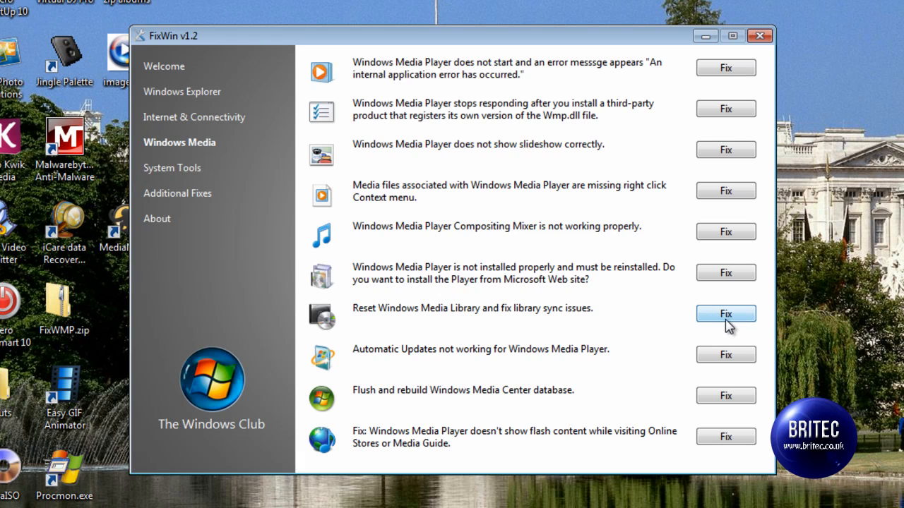
mouse_move(407, 274)
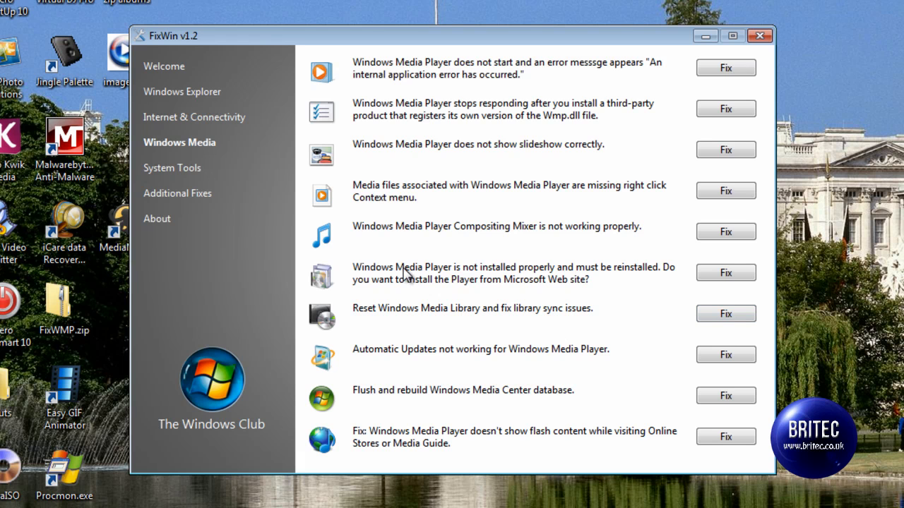
mouse_move(535, 240)
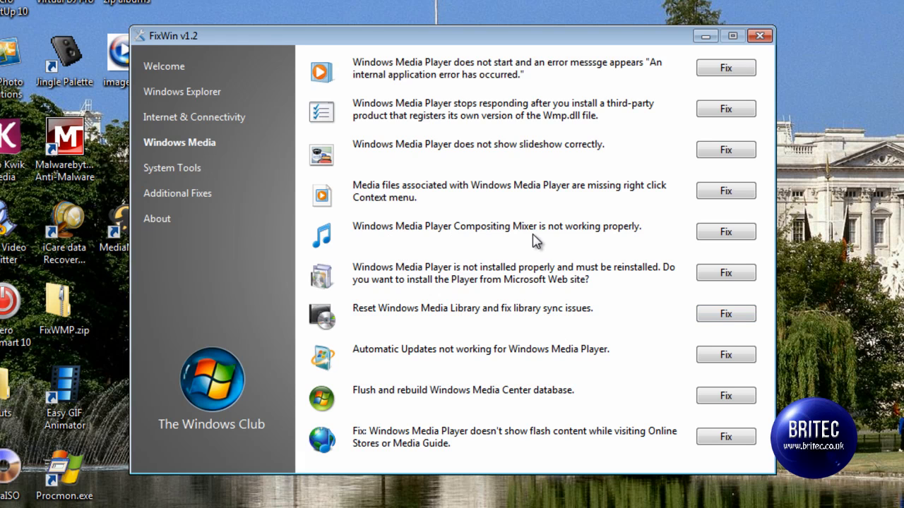
mouse_move(624, 239)
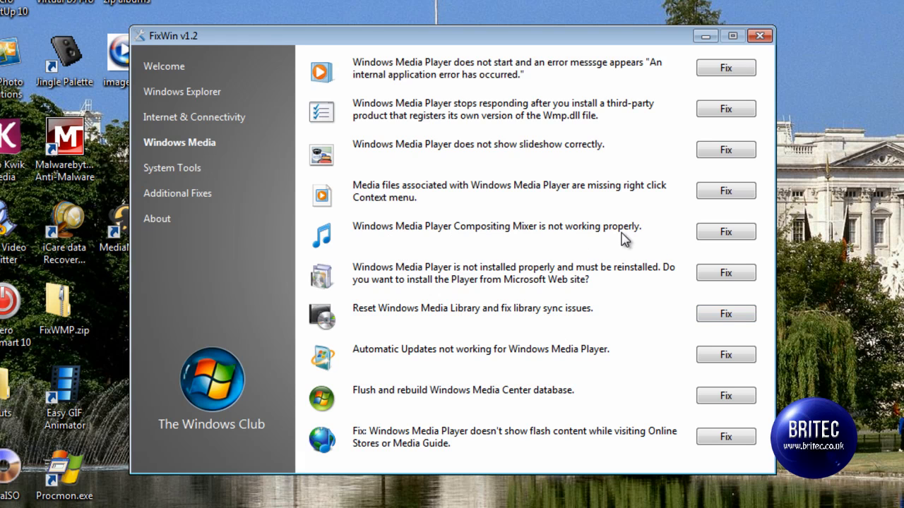
mouse_move(693, 241)
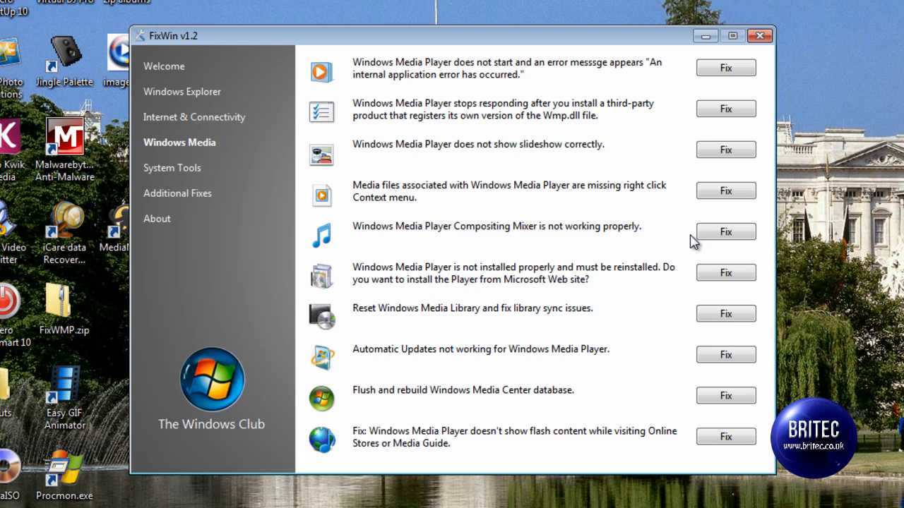
Apply the Compositing Mixer fix and another media player repair, then postpone the restart.
click(726, 231)
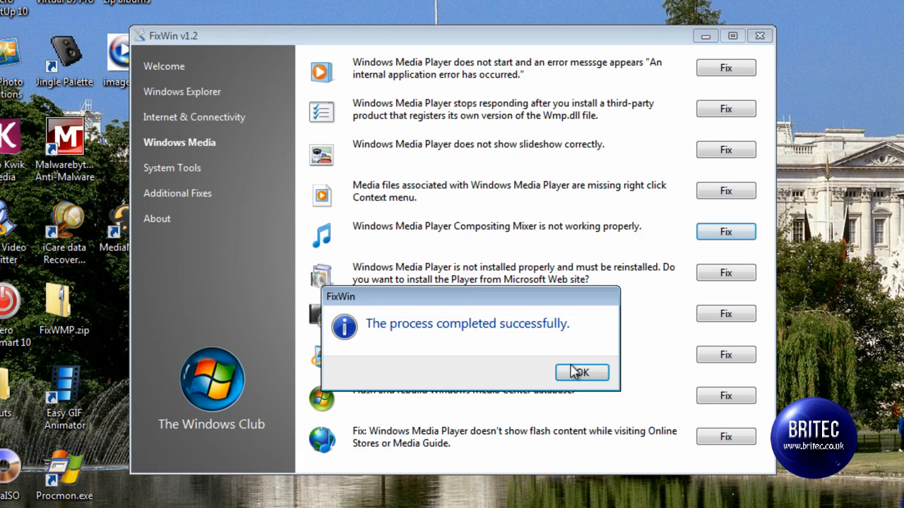
click(582, 373)
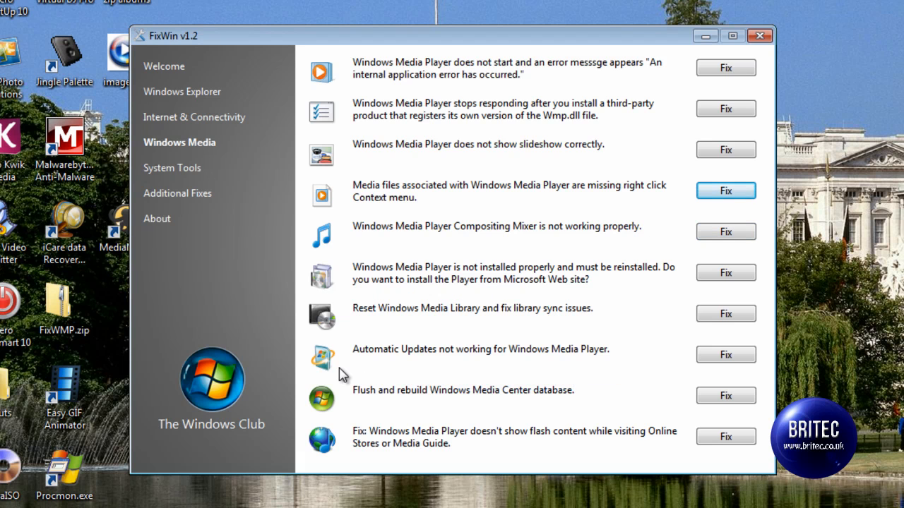
mouse_move(607, 195)
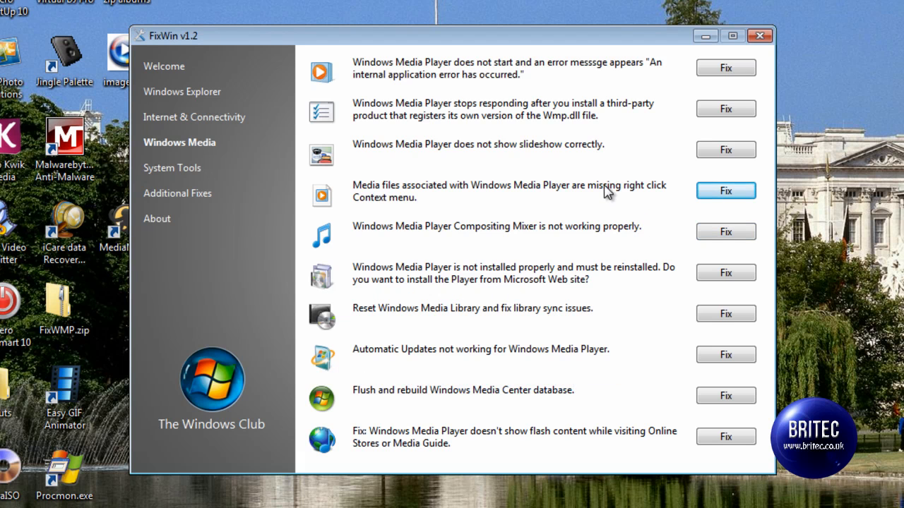
click(726, 191)
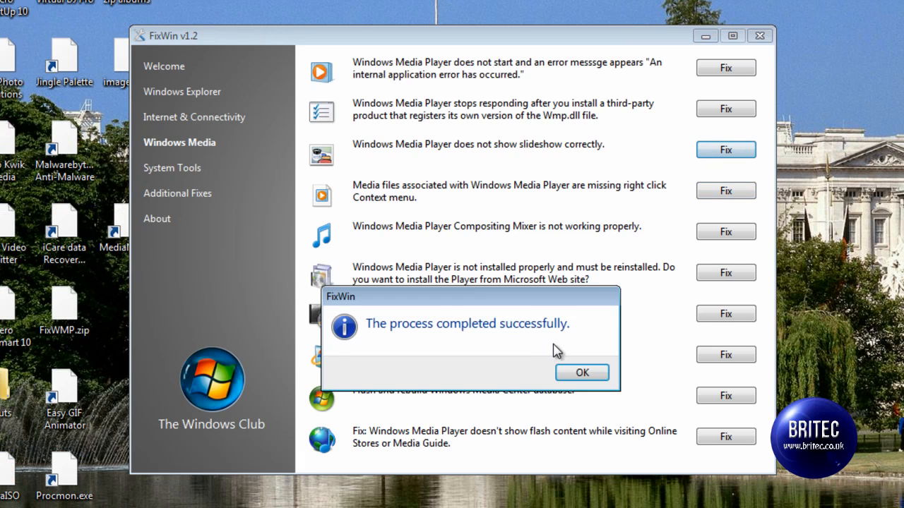
click(582, 372)
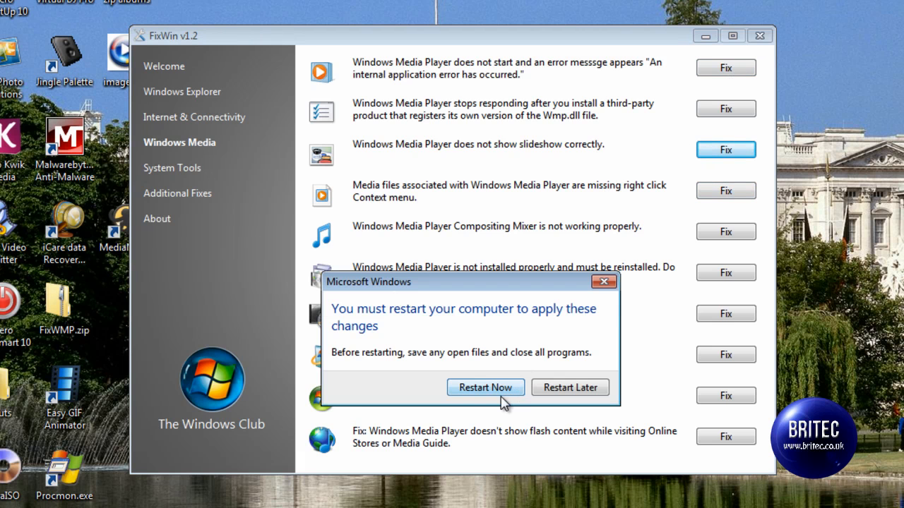
mouse_move(571, 387)
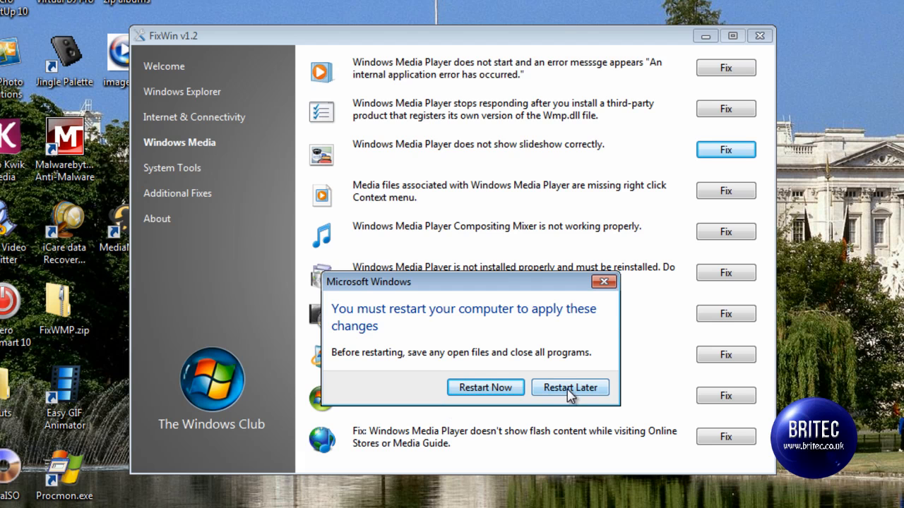
click(569, 387)
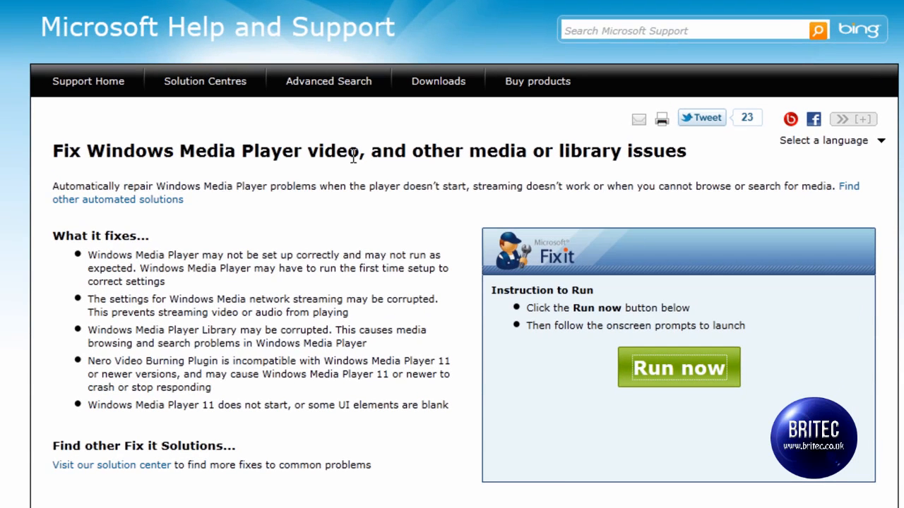
mouse_move(533, 385)
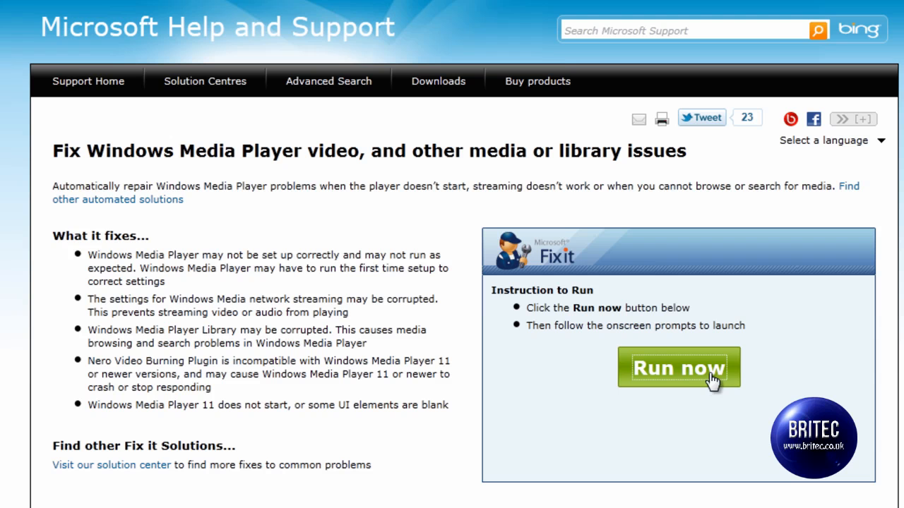
Download Mats_Run.WinMediaPlayer.exe from the Microsoft Fix it page and save it to the Desktop.
click(678, 367)
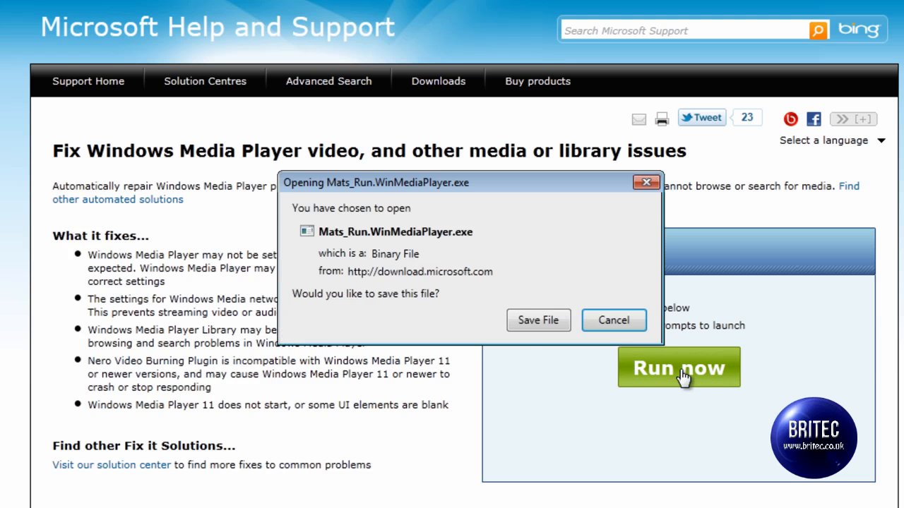
click(538, 319)
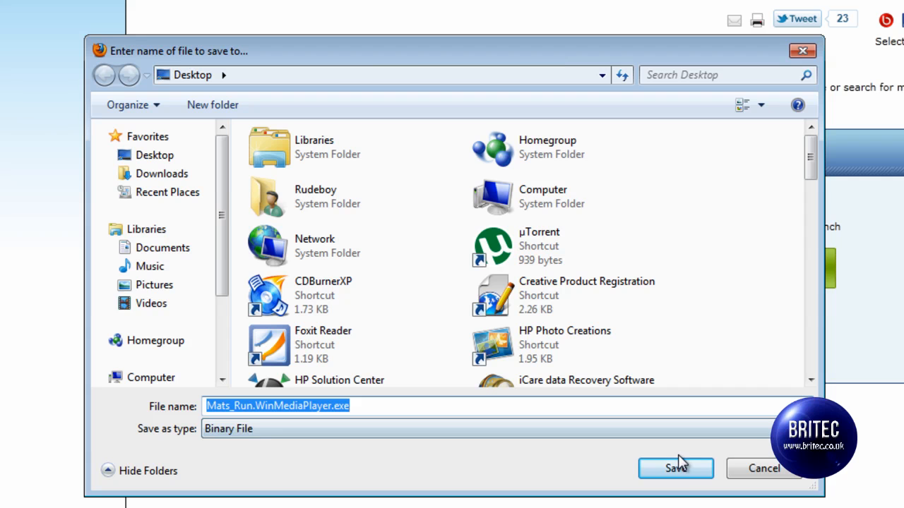
click(675, 468)
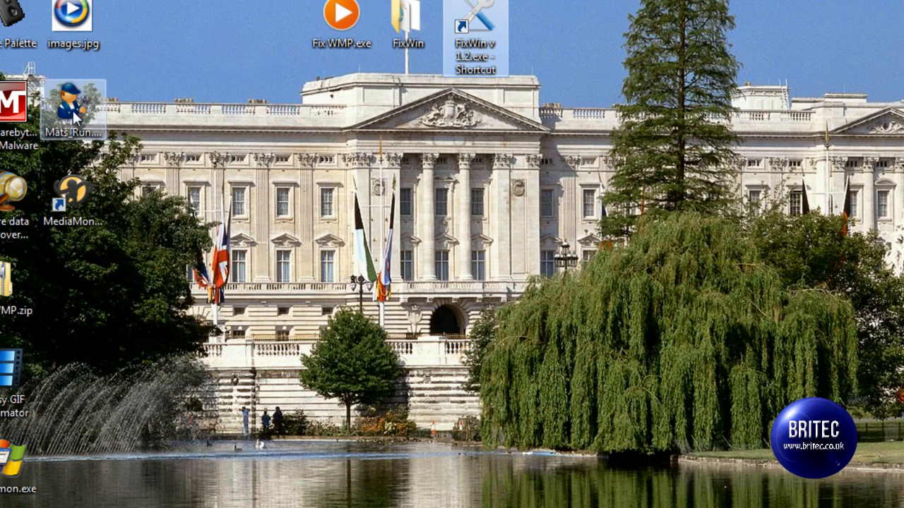
drag(74, 106, 431, 113)
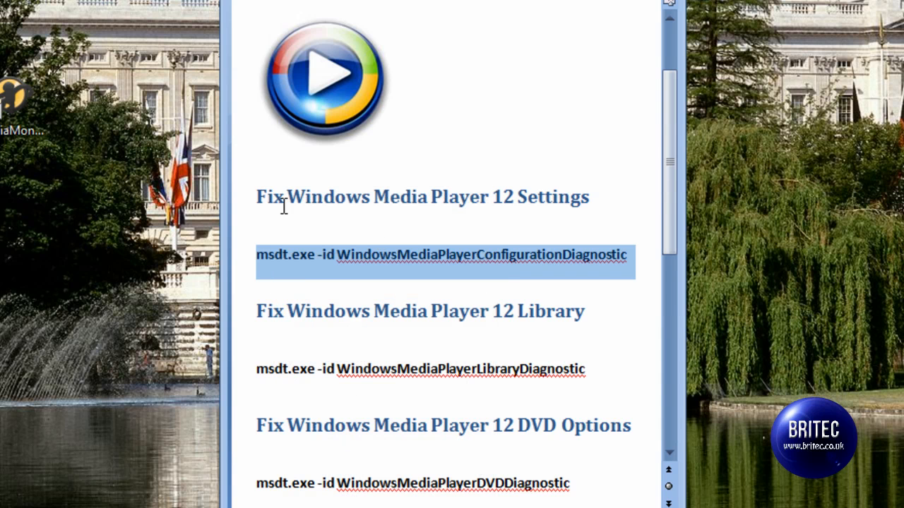
mouse_move(539, 206)
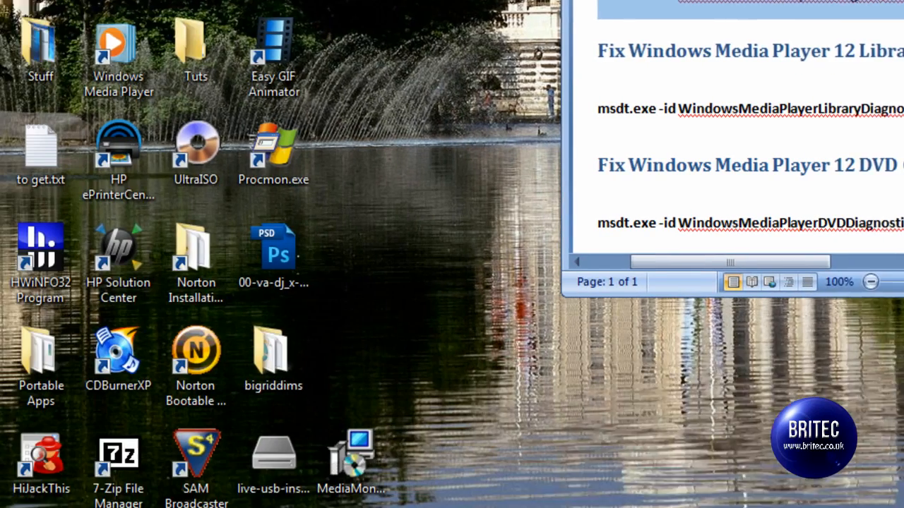
Run msdt.exe -id WindowsMediaPlayerConfigurationDiagnostic from Start search and continue to the settings reset offer.
click(27, 487)
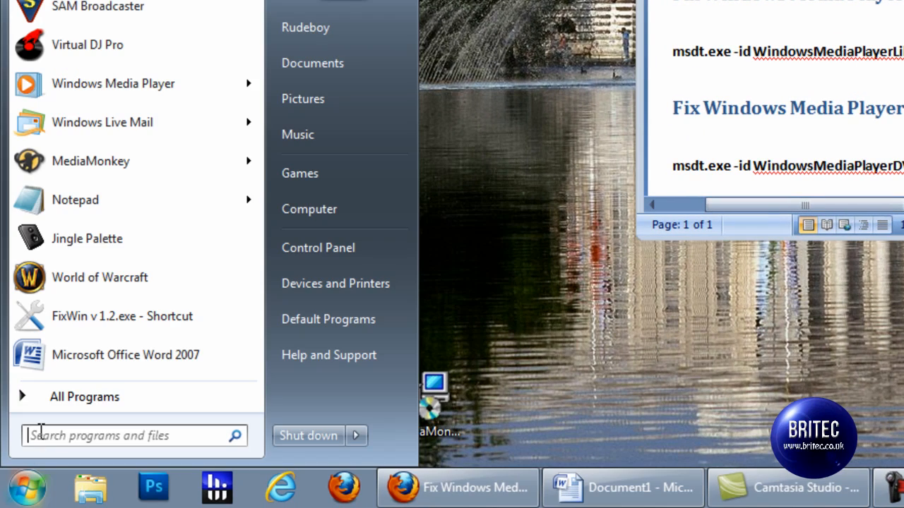
text(MediaPlayerConfigurationDiagnostic)
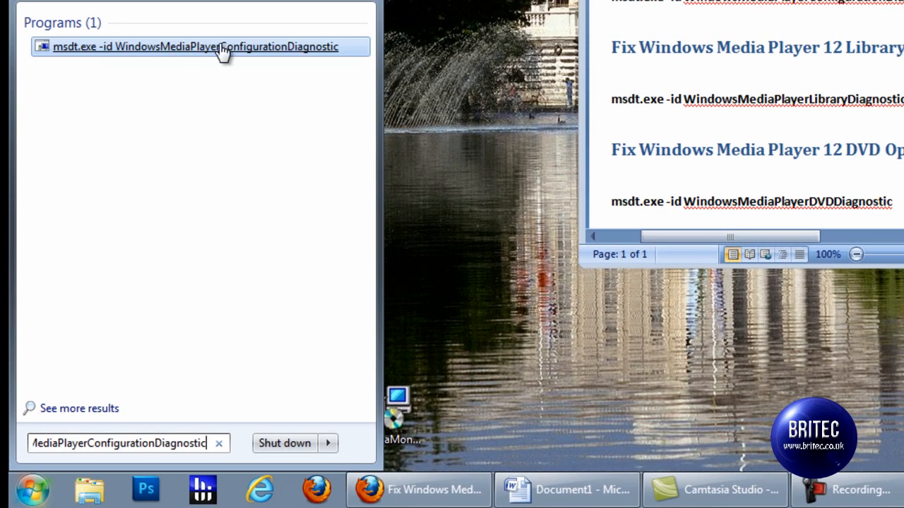
mouse_move(226, 46)
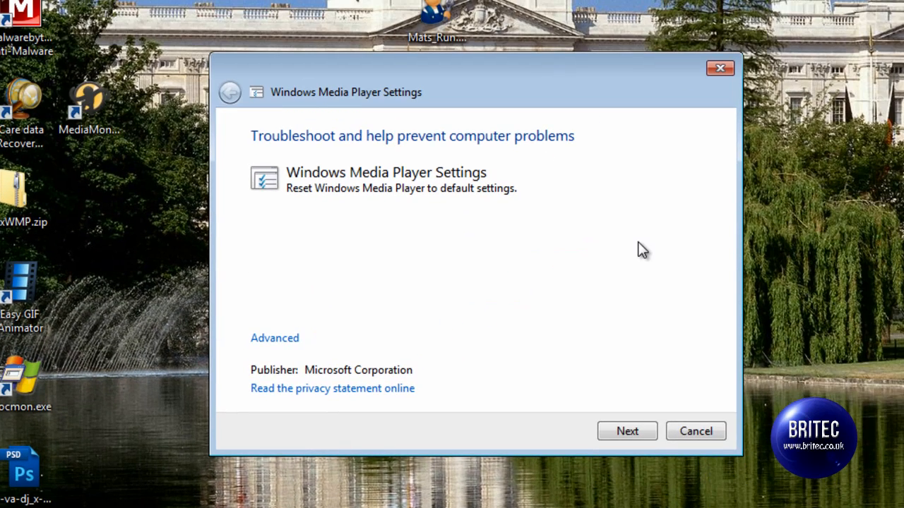
mouse_move(195, 346)
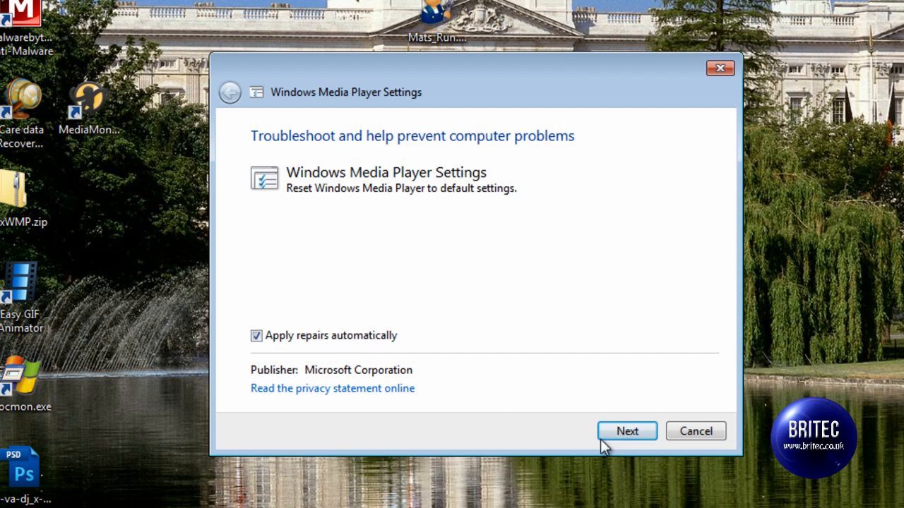
click(627, 431)
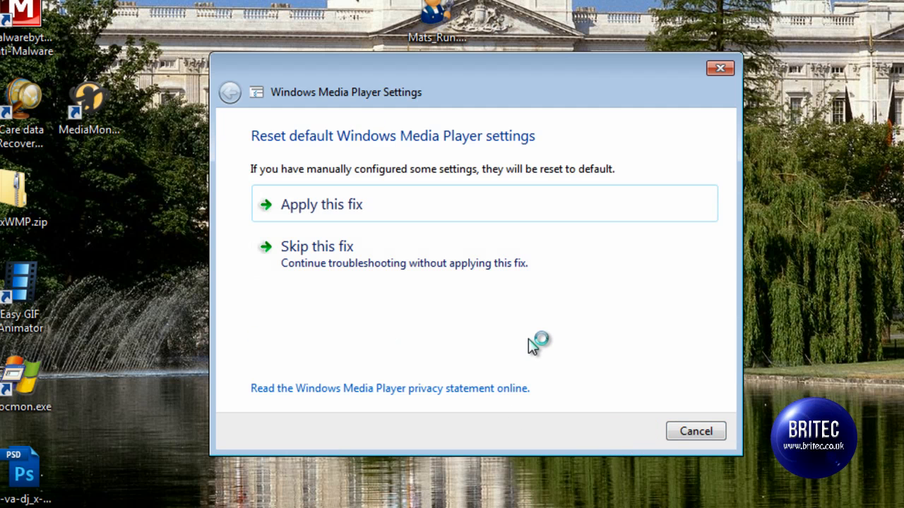
mouse_move(332, 205)
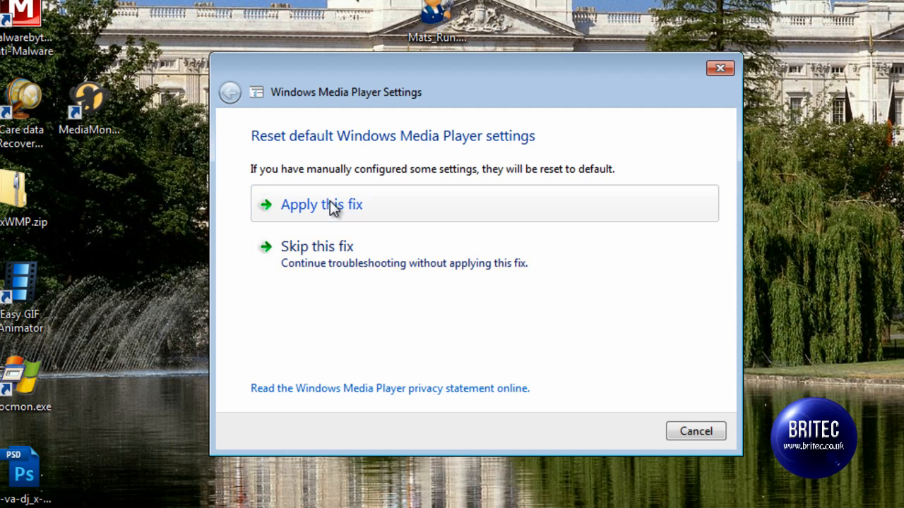
mouse_move(720, 68)
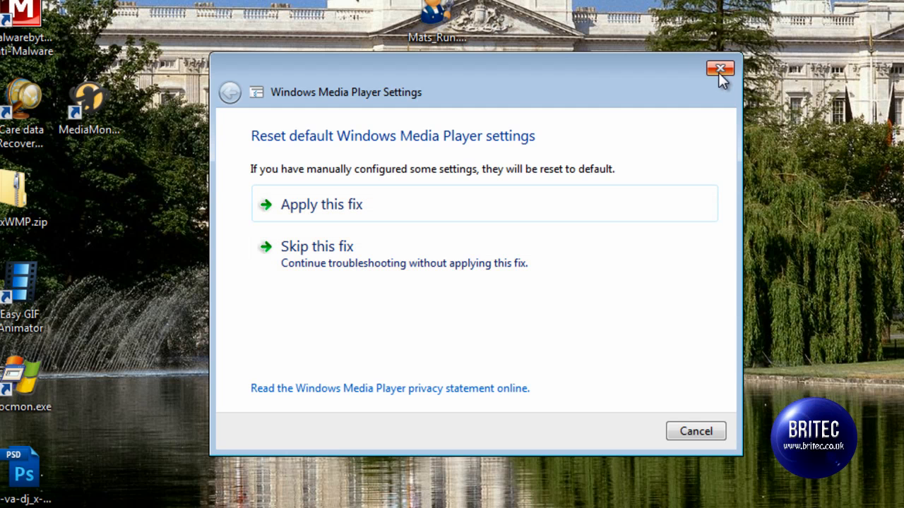
Close the settings troubleshooter, then in the Library troubleshooter apply the recreate media library fix.
click(720, 68)
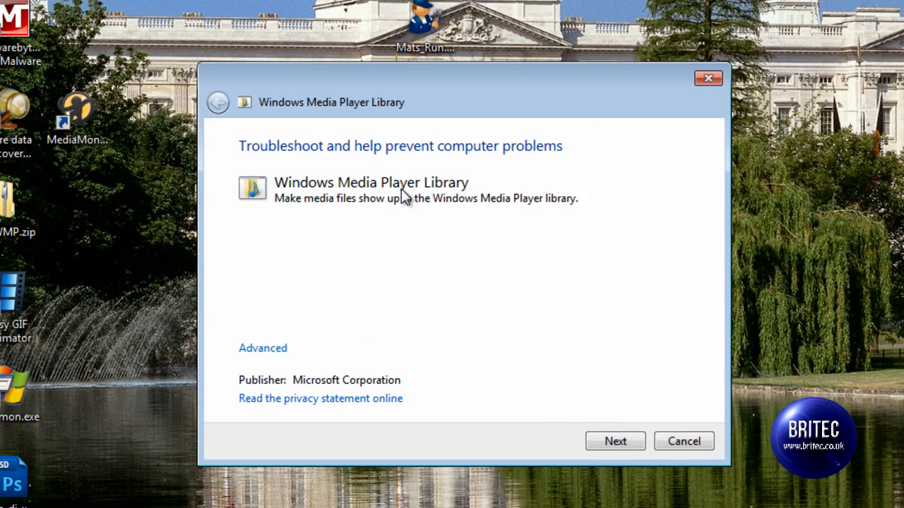
mouse_move(353, 198)
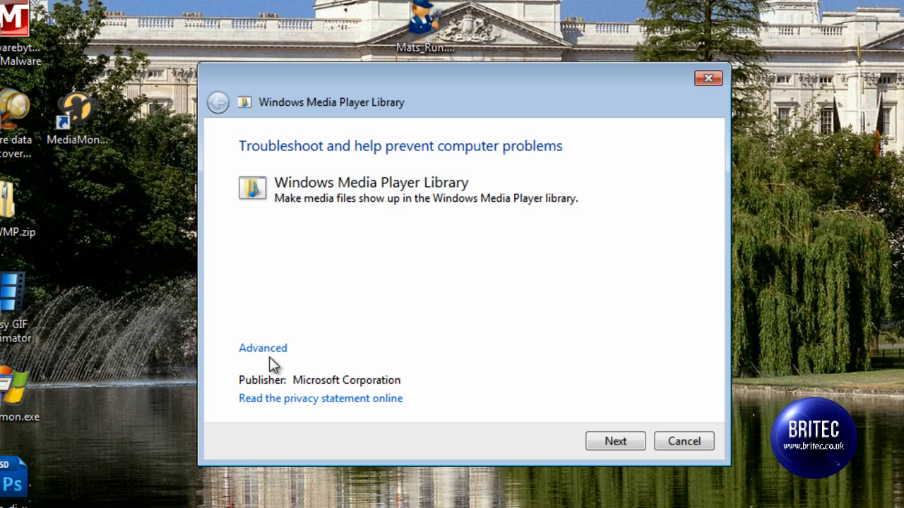
click(614, 441)
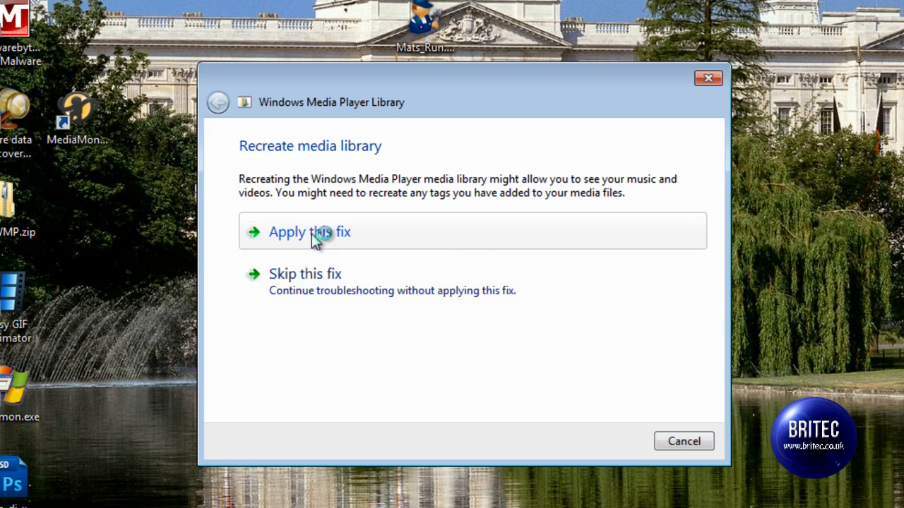
click(308, 232)
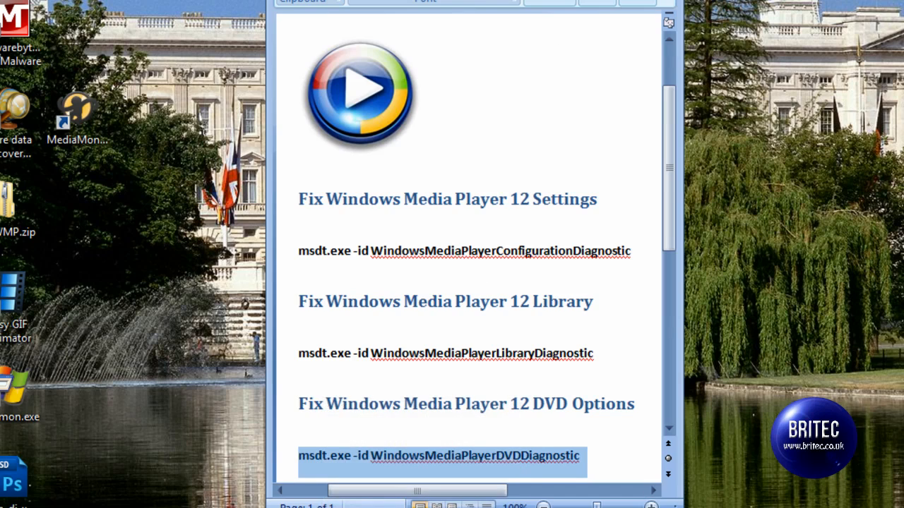
Run msdt.exe -id WindowsMediaPlayerDVDDiagnostic from Start search to launch the DVD troubleshooter.
click(26, 493)
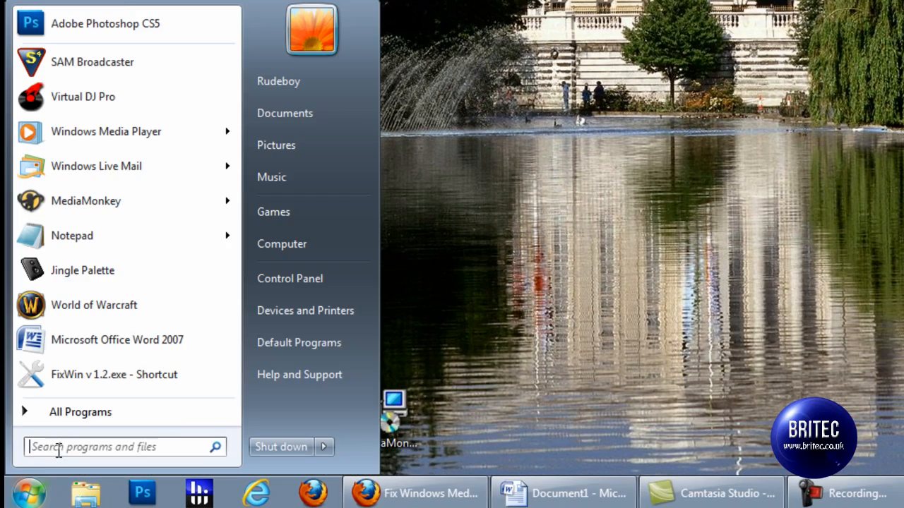
text(WindowsMediaPlayerDVDDiagnostic)
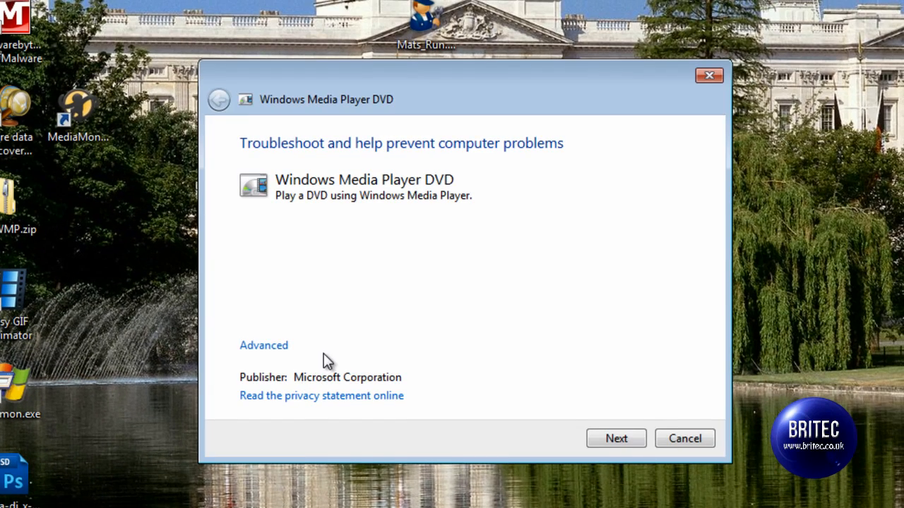
mouse_move(324, 364)
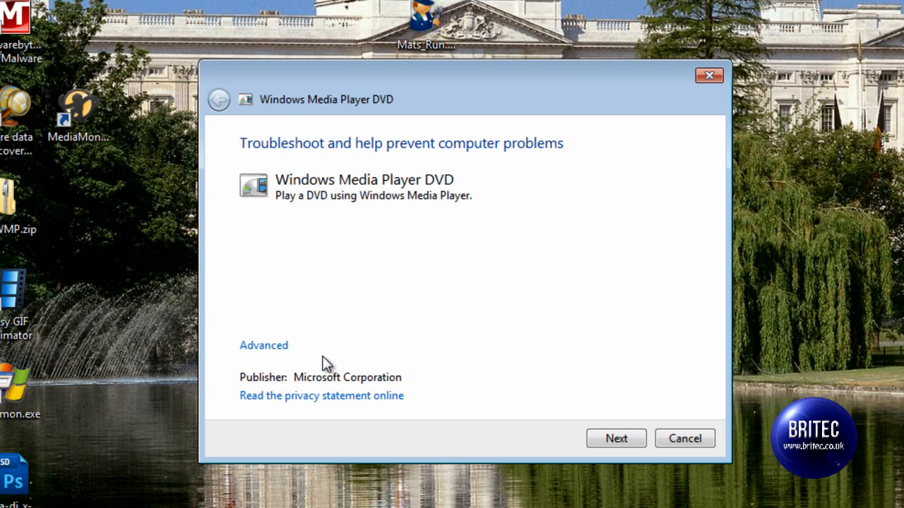
mouse_move(612, 474)
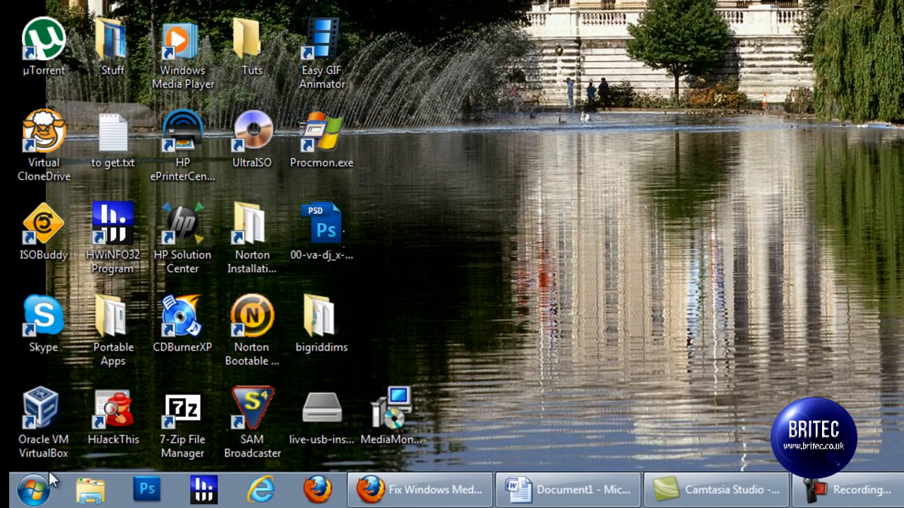
Search Start for Programs and Features, then for 'windows features' to list Turn Windows features on or off.
click(34, 489)
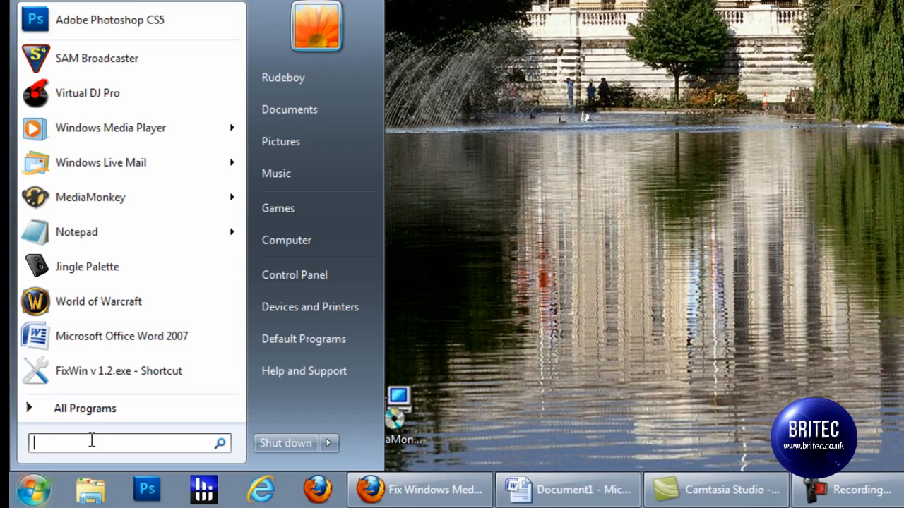
text(app)
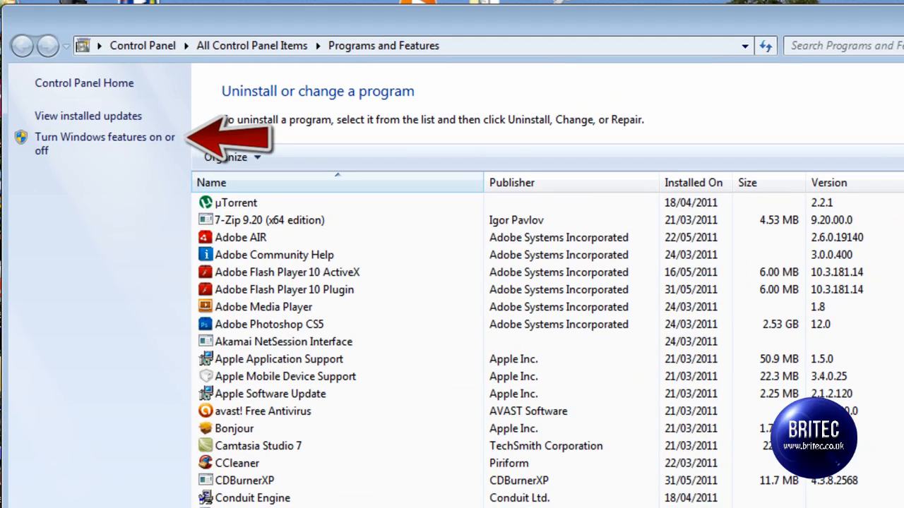
mouse_move(96, 153)
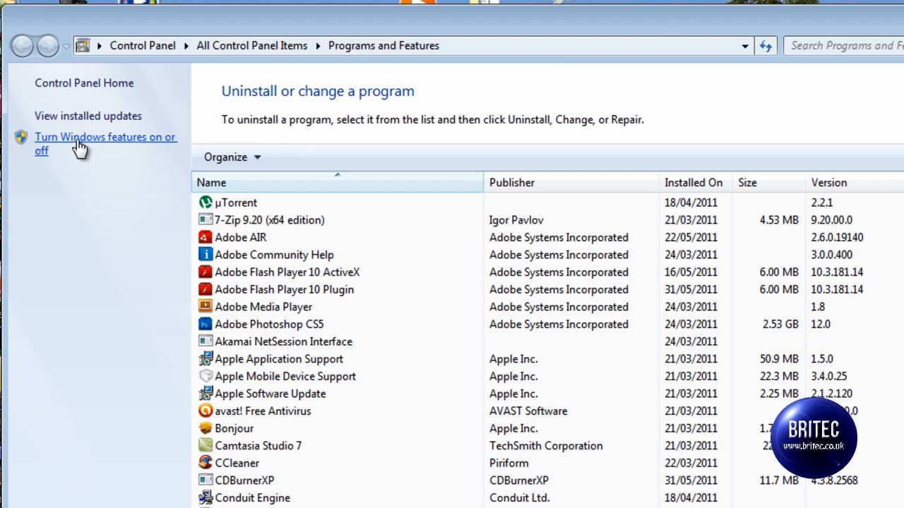
mouse_move(98, 148)
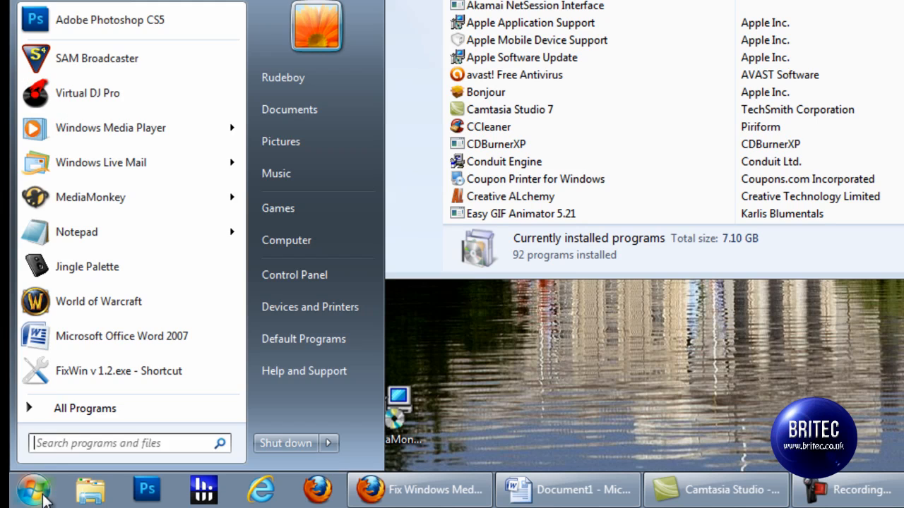
text(windows features)
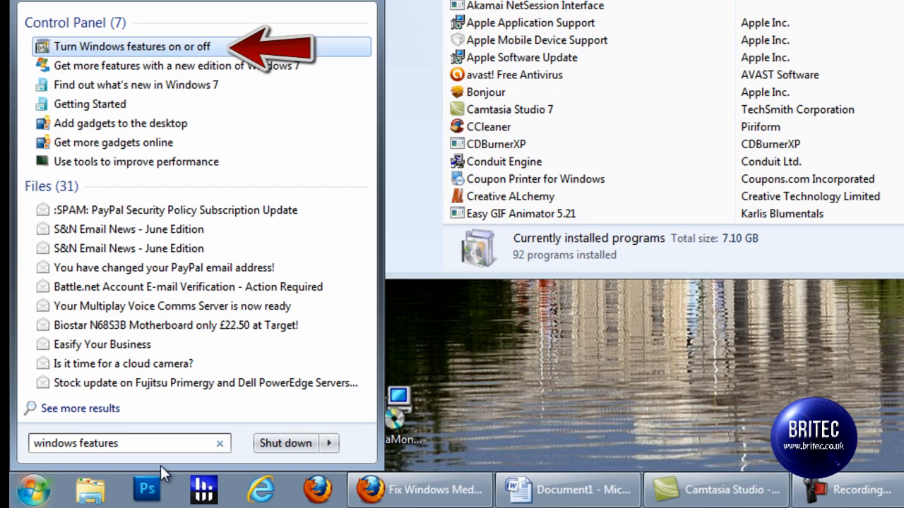
mouse_move(116, 67)
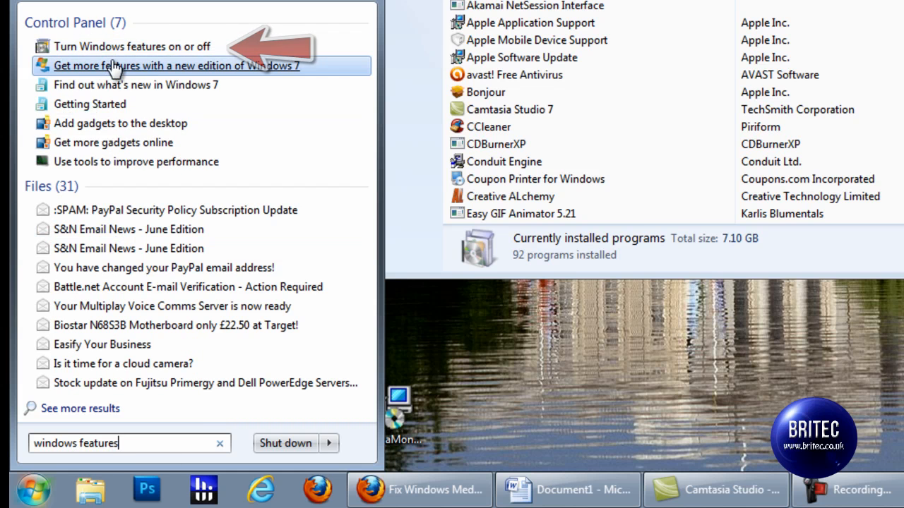
In Windows Features untick Windows Media Player (and Media Center), apply, and postpone the restart.
click(131, 46)
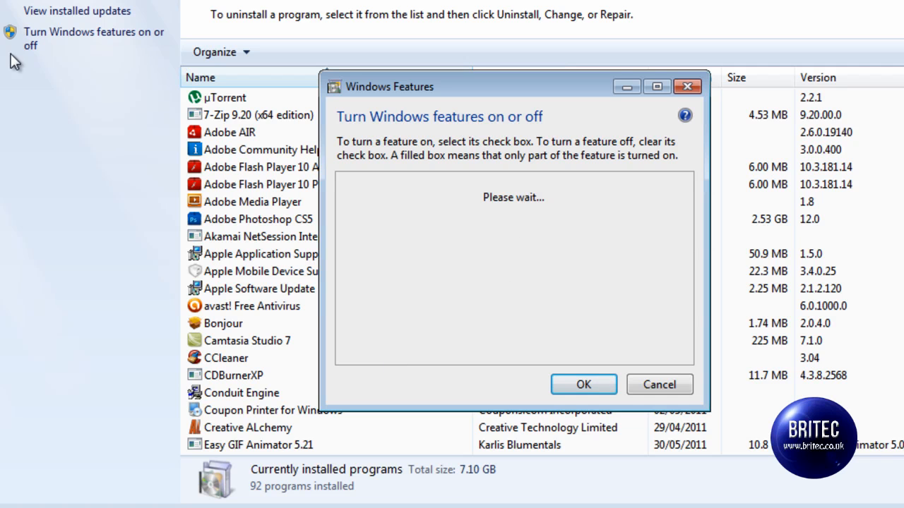
mouse_move(368, 295)
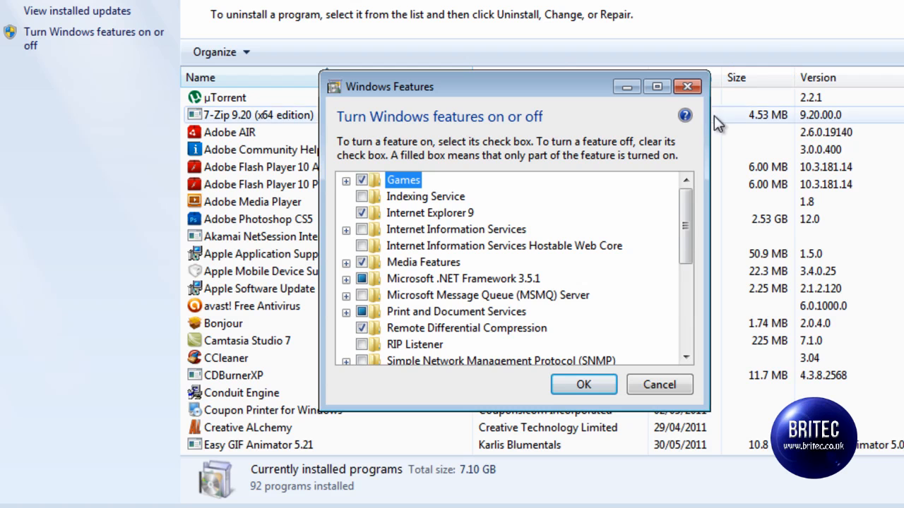
mouse_move(393, 327)
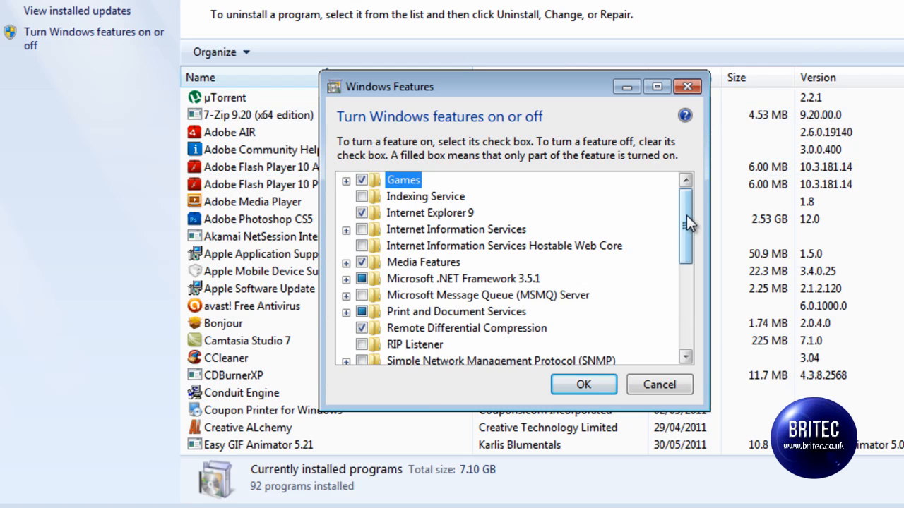
mouse_move(649, 446)
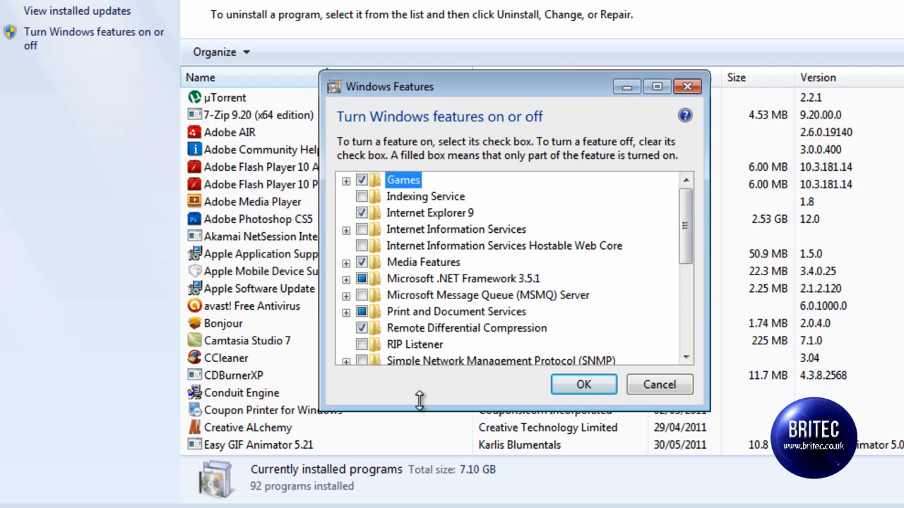
mouse_move(424, 262)
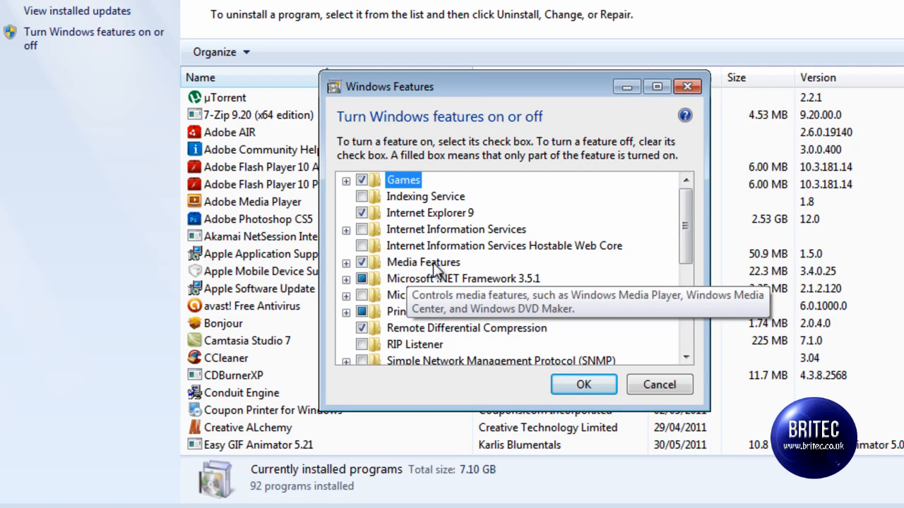
click(346, 262)
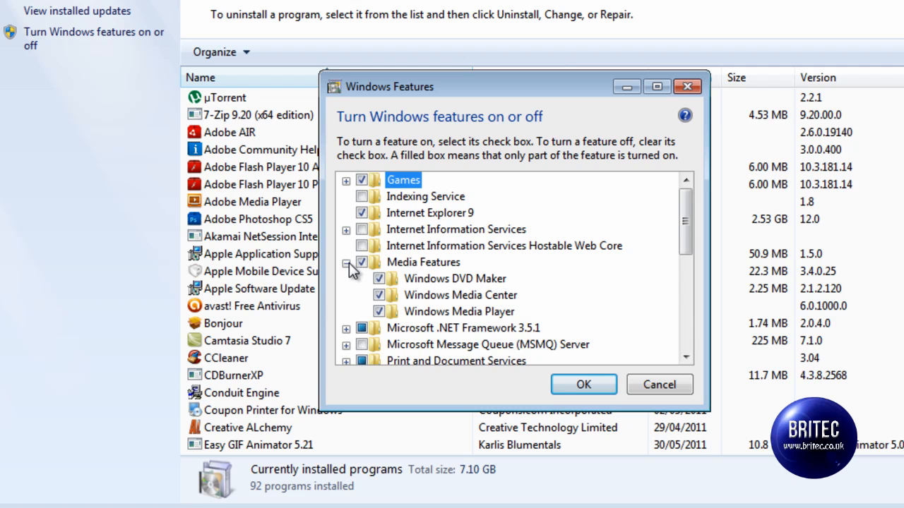
mouse_move(477, 319)
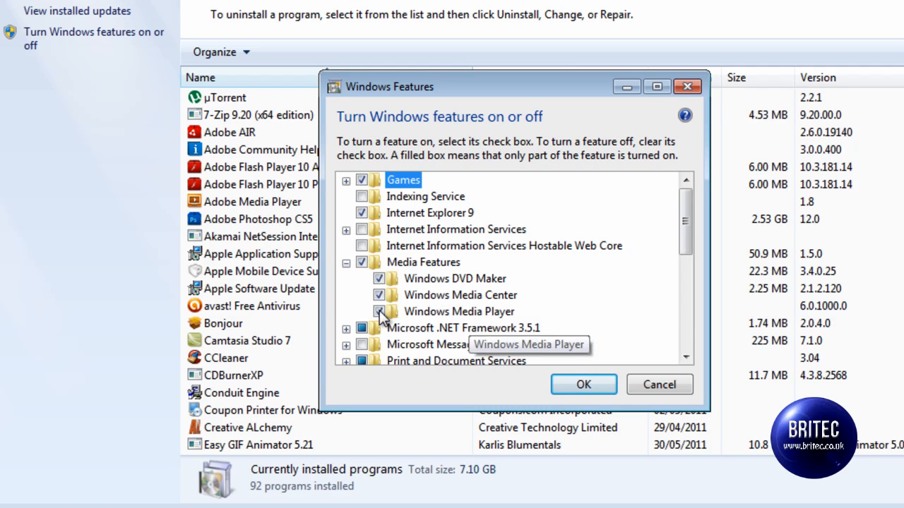
click(379, 312)
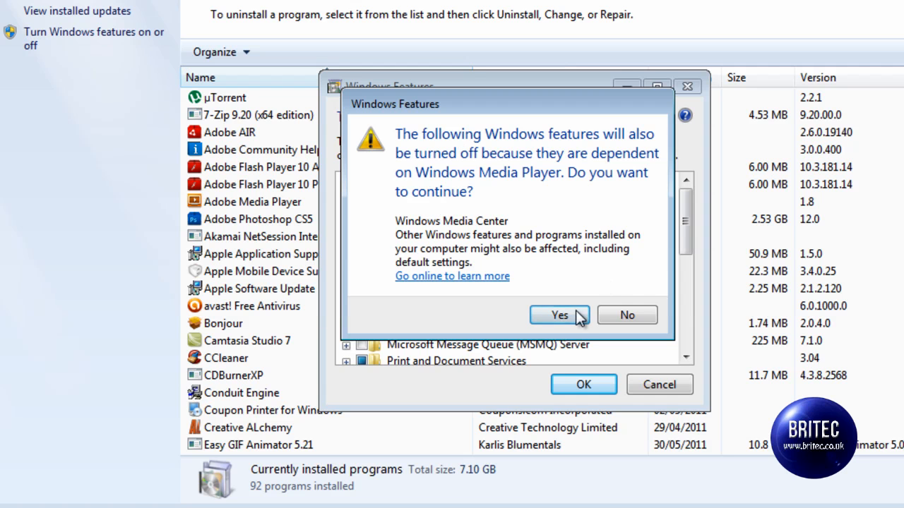
click(559, 315)
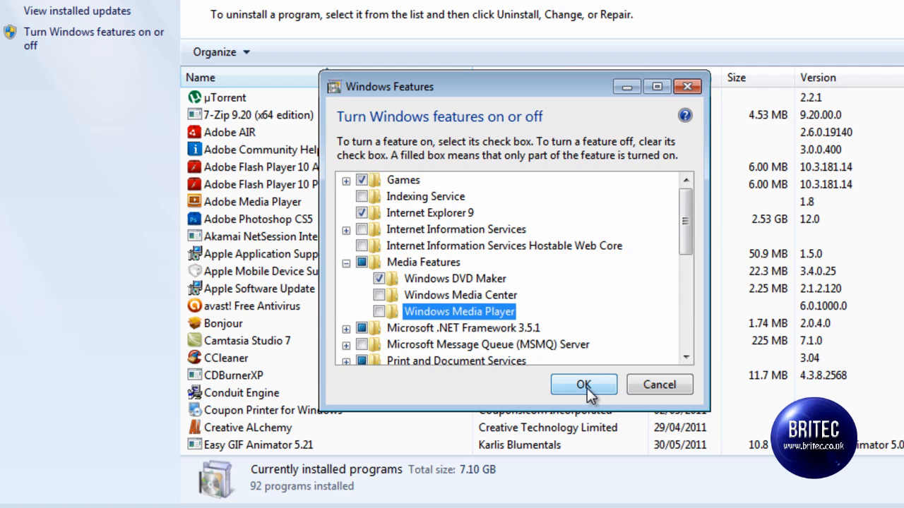
click(584, 384)
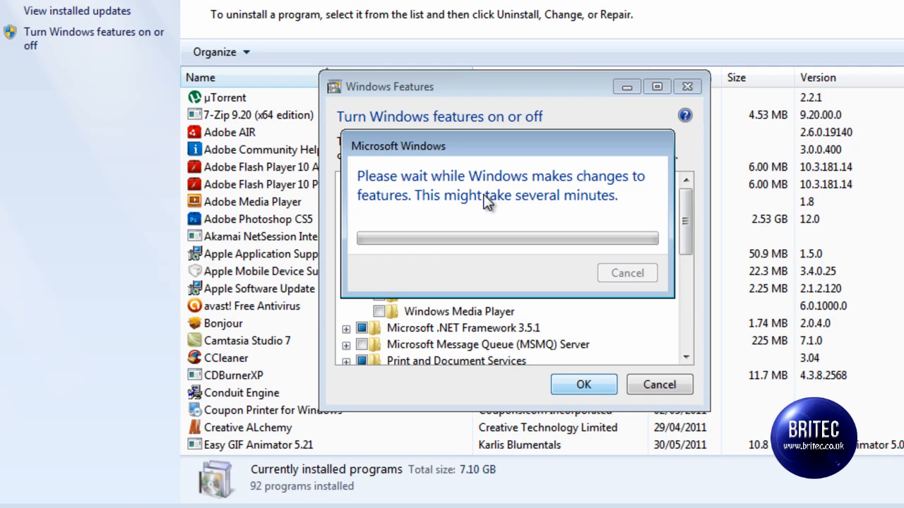
mouse_move(548, 205)
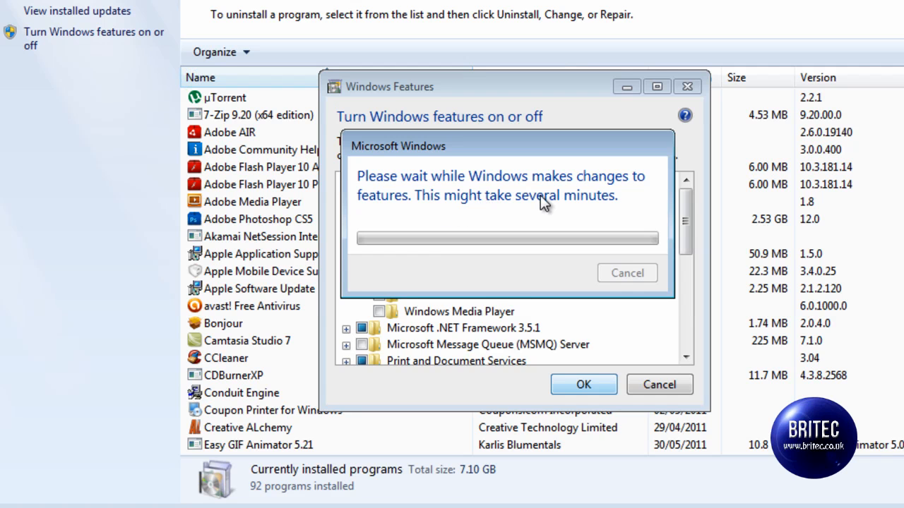
mouse_move(576, 370)
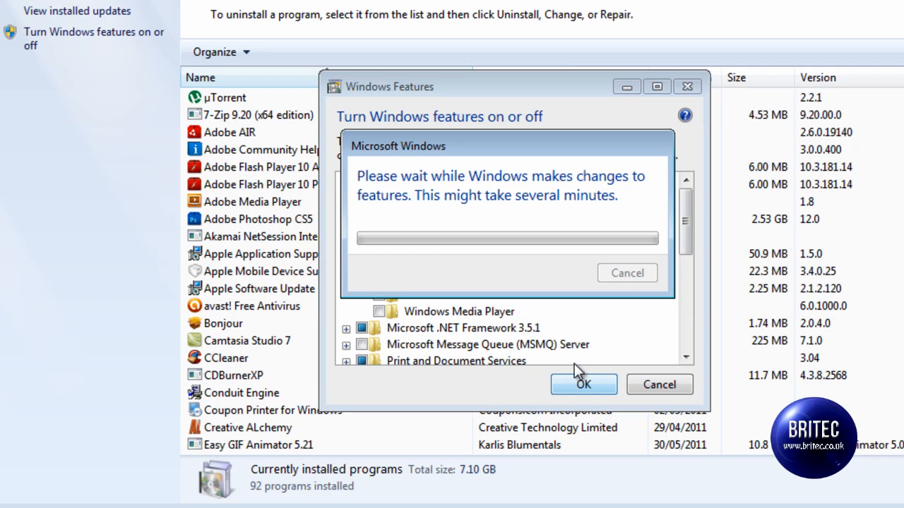
mouse_move(608, 415)
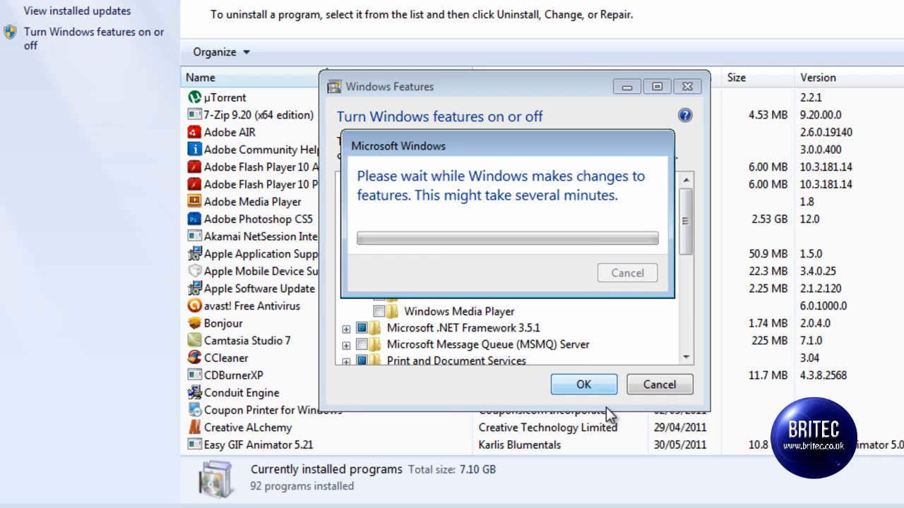
mouse_move(497, 350)
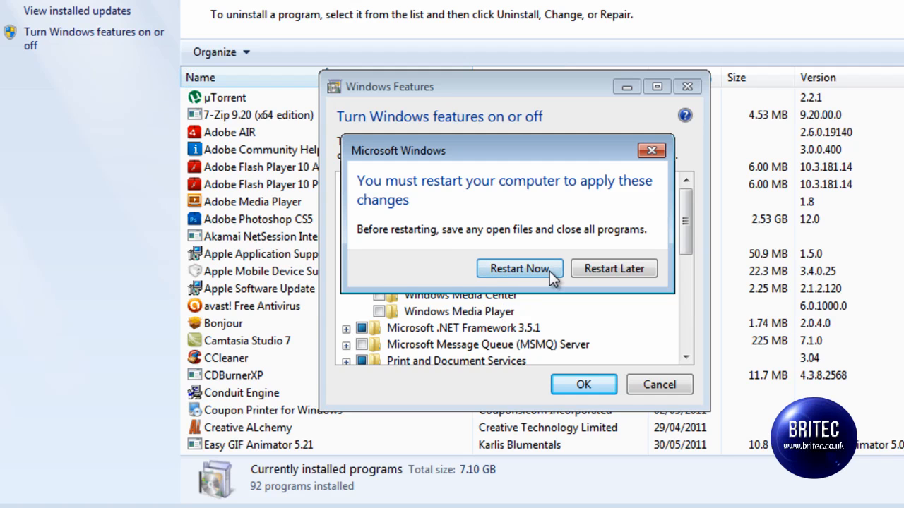
mouse_move(613, 268)
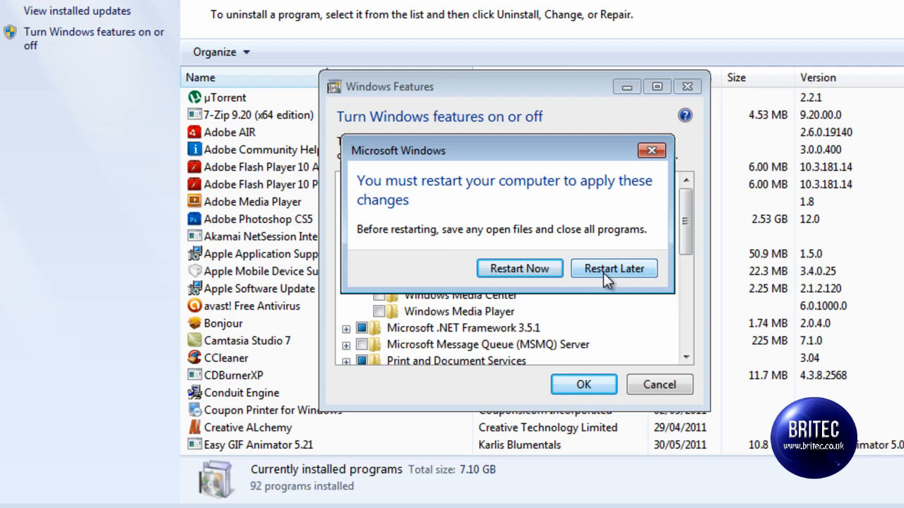
click(613, 268)
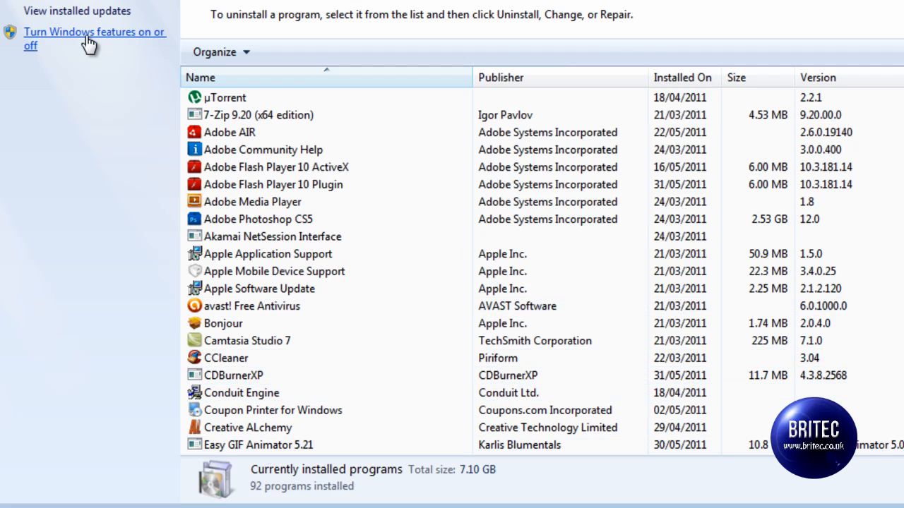
Reopen Windows Features, tick Windows Media Player back on, apply, and postpone the restart.
click(93, 31)
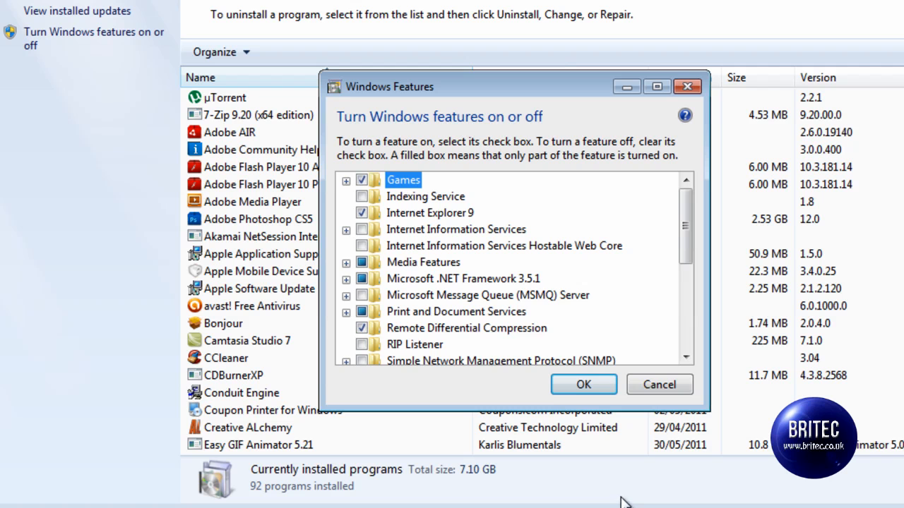
click(346, 261)
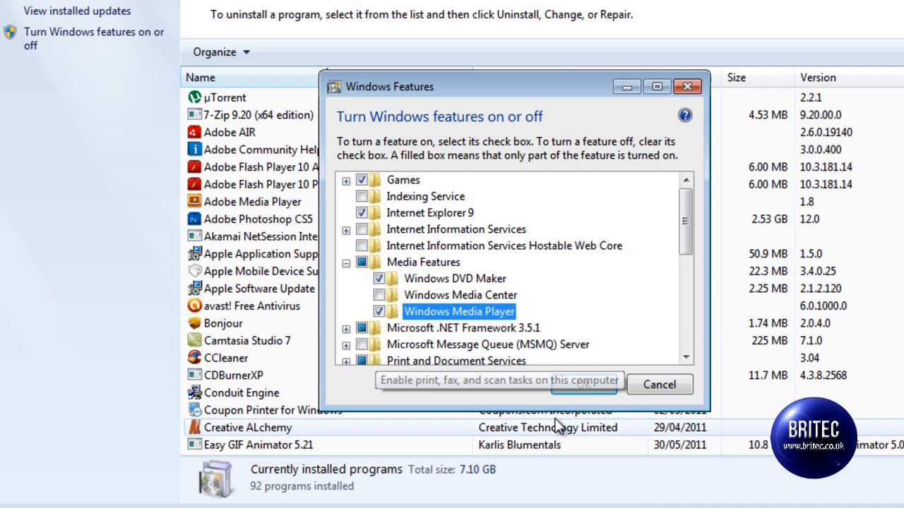
click(584, 384)
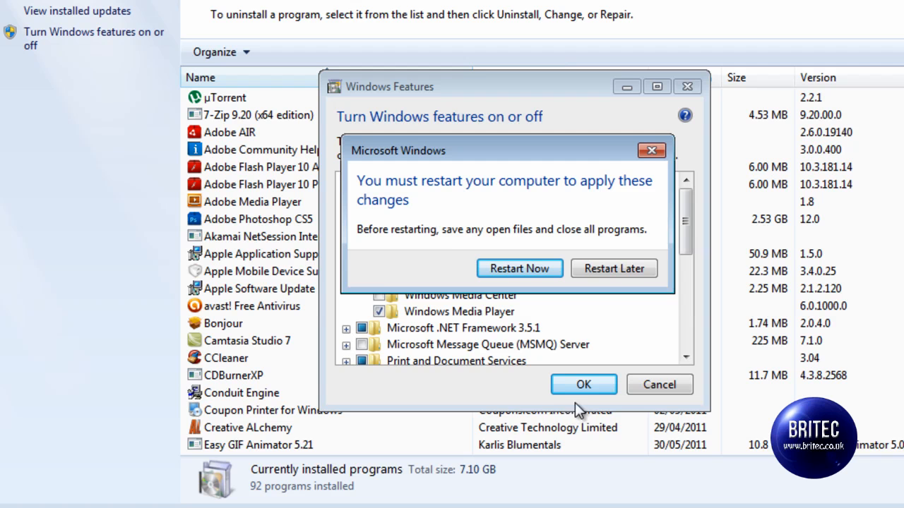
mouse_move(613, 268)
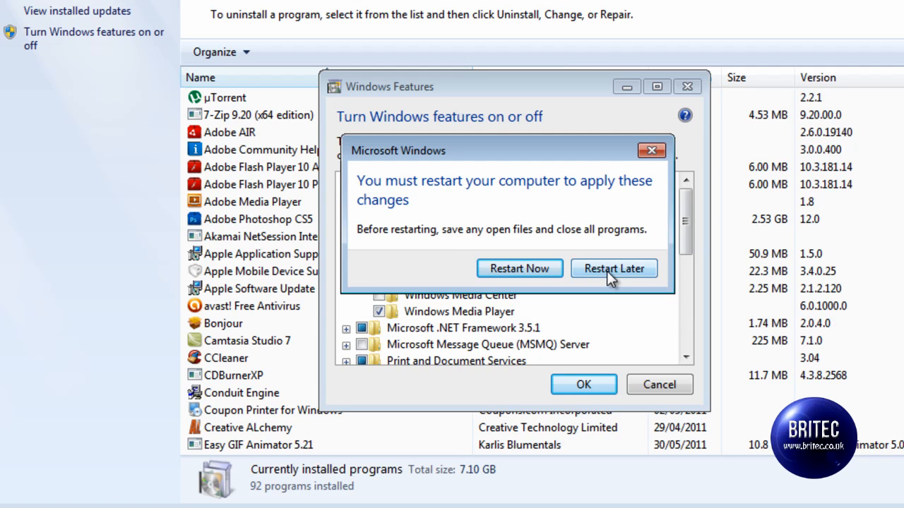
click(613, 269)
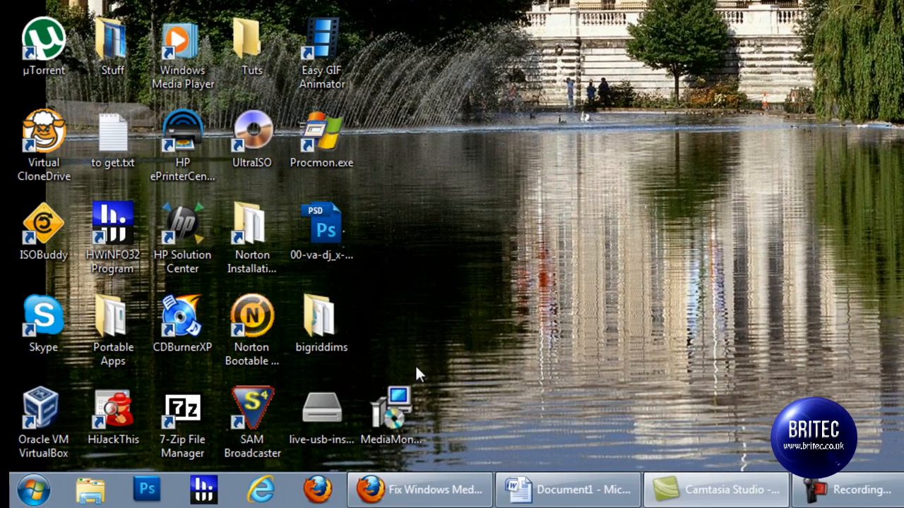
mouse_move(33, 489)
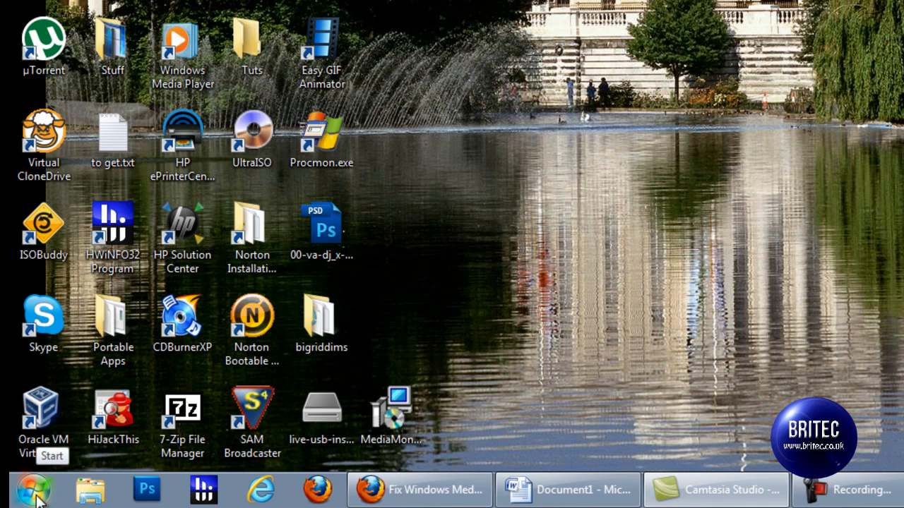
Start cmd from Start search and run sfc /scannow to check system files.
click(34, 489)
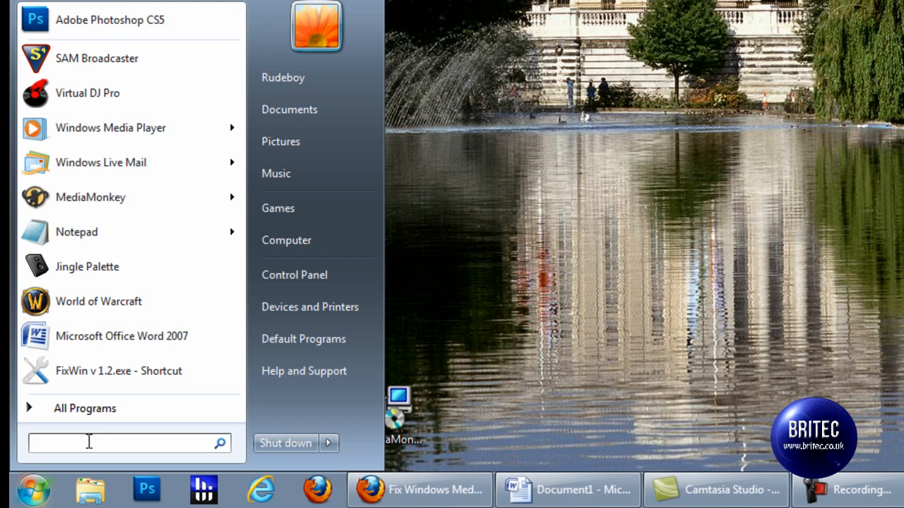
text(cm)
text(sf)
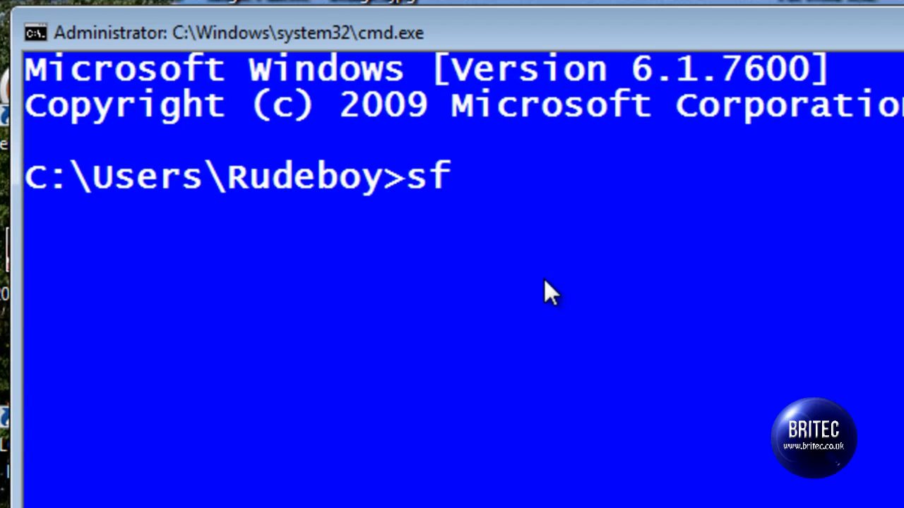
text(c /)
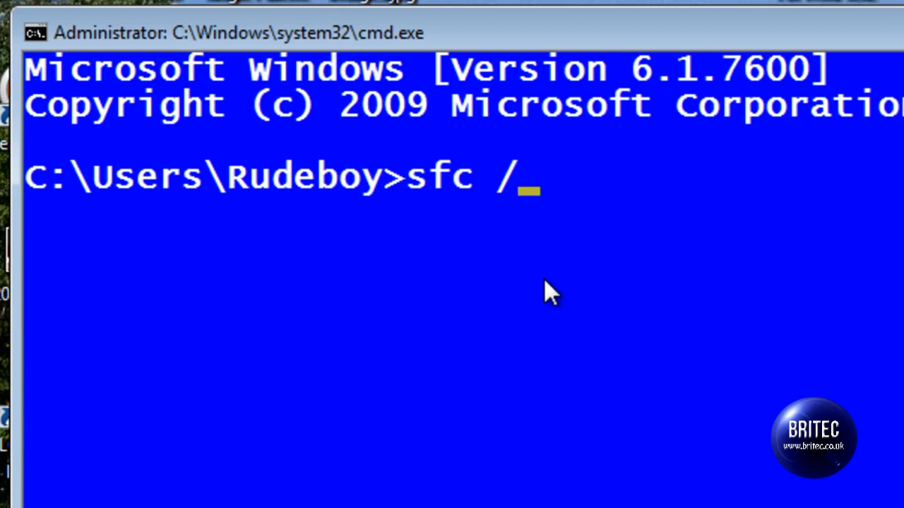
text(sca)
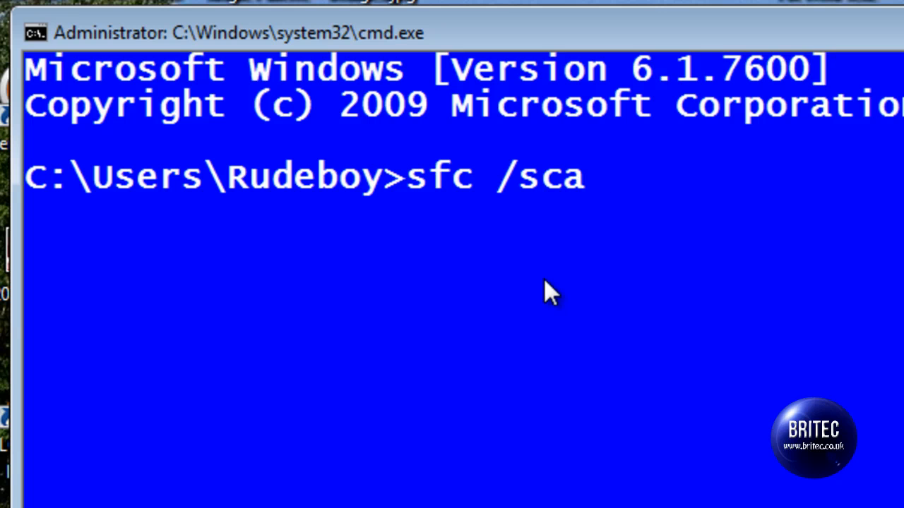
text(nno)
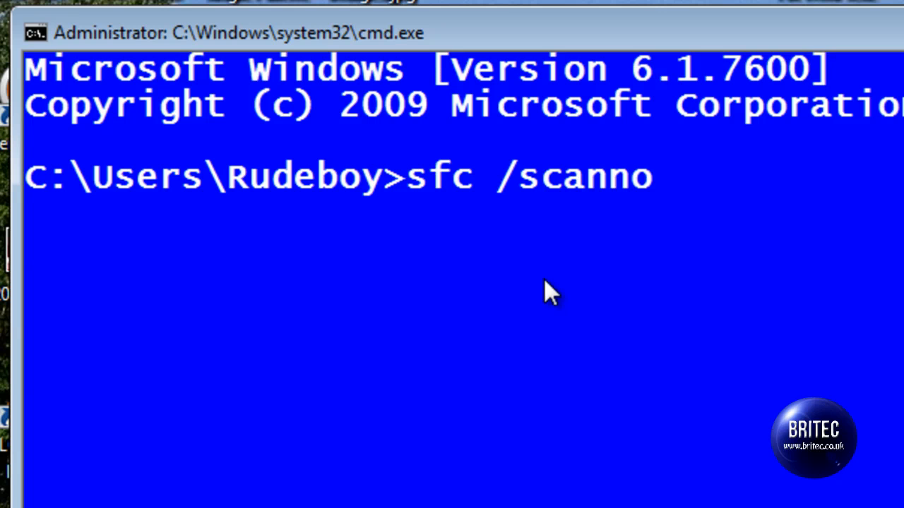
key(enter)
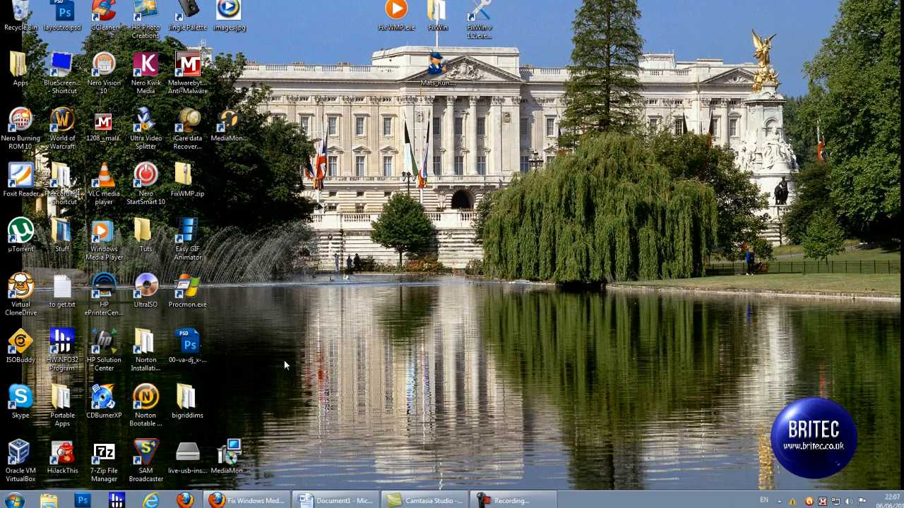
mouse_move(284, 363)
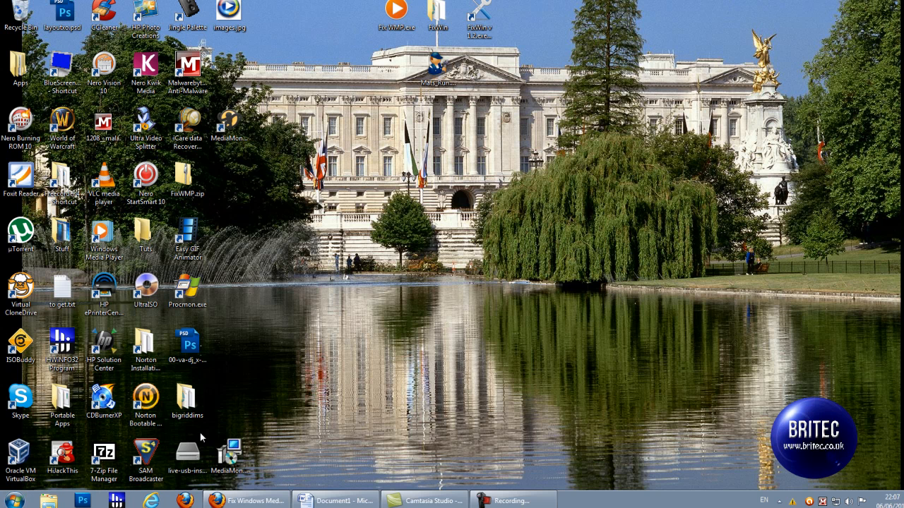
mouse_move(316, 421)
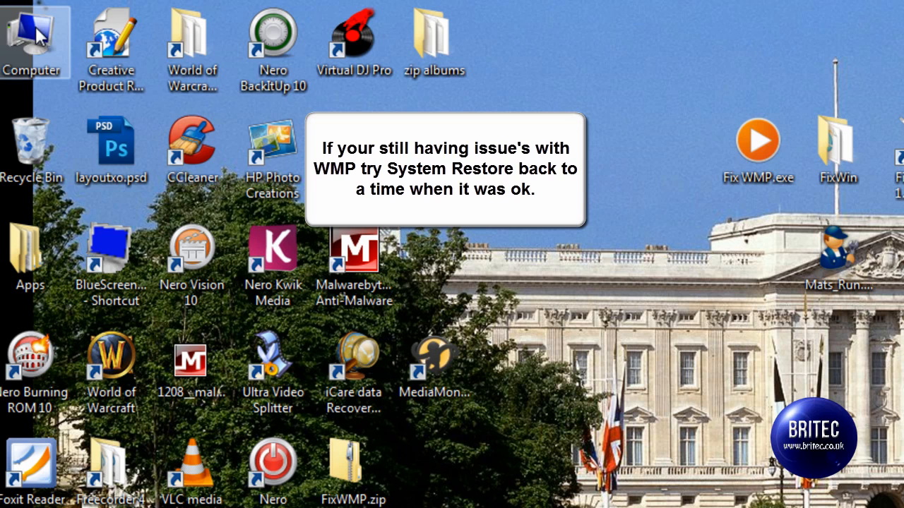
From Computer > Properties, go to Advanced system settings and the System Protection settings.
right_click(34, 35)
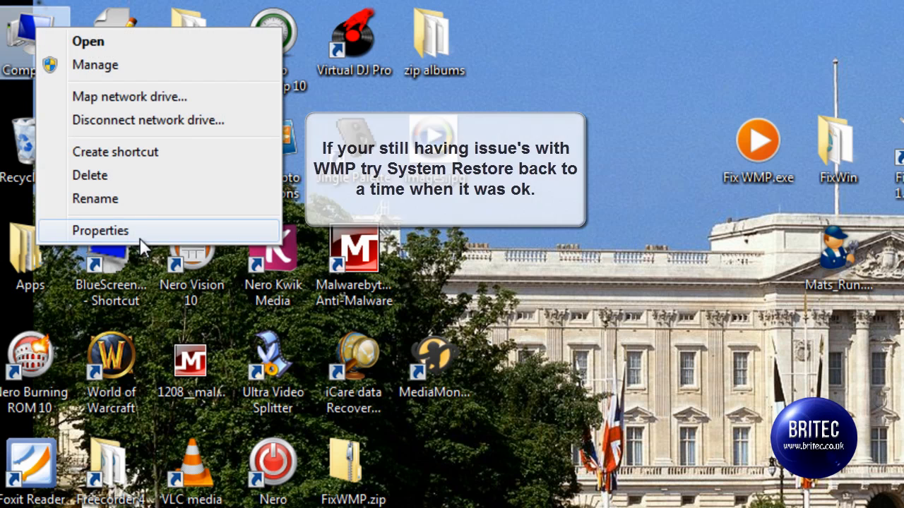
click(101, 231)
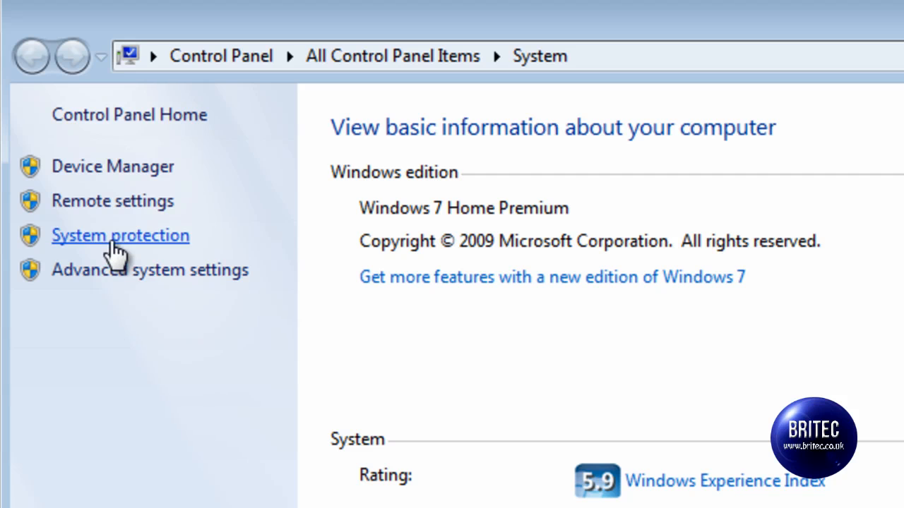
mouse_move(113, 275)
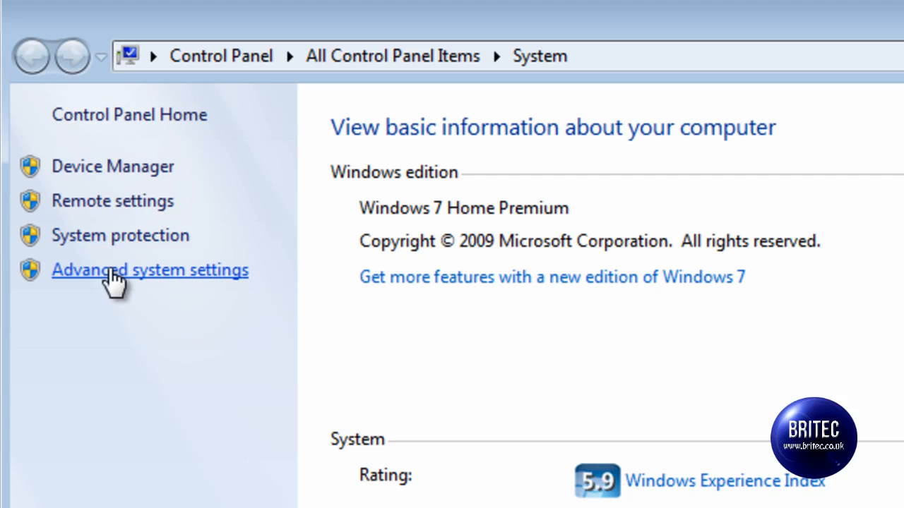
click(150, 270)
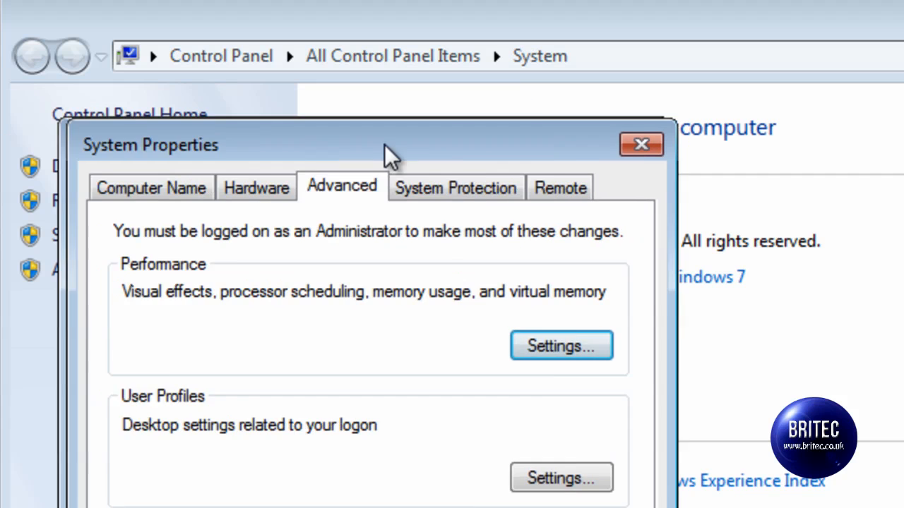
drag(384, 144, 466, 164)
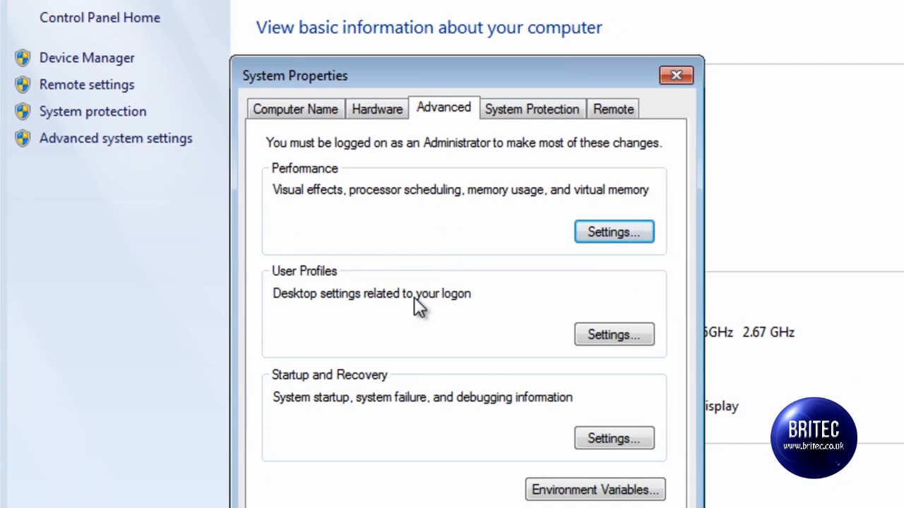
click(531, 109)
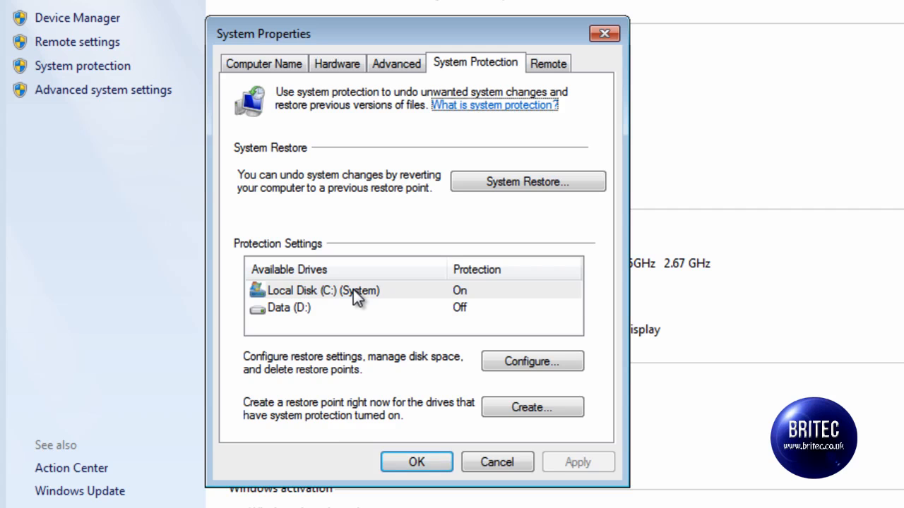
Select the system drive, start the System Restore wizard, then cancel without restoring.
click(323, 291)
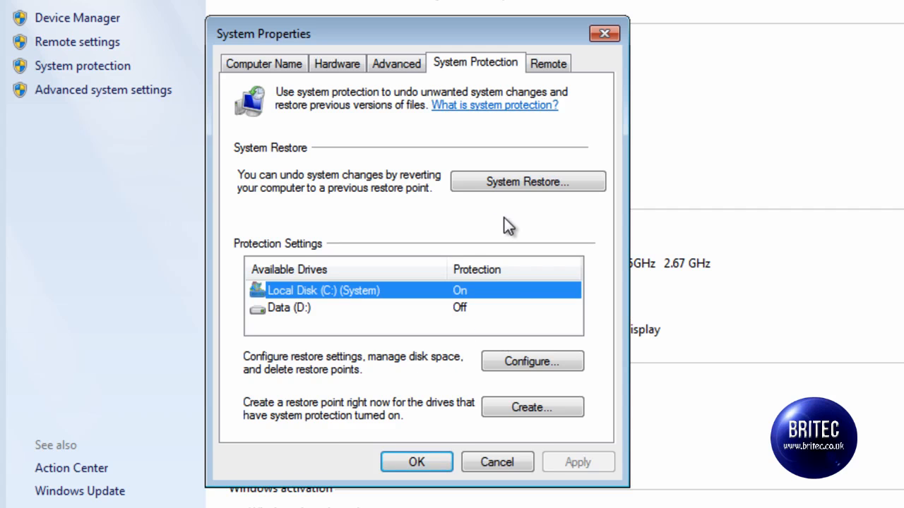
mouse_move(549, 197)
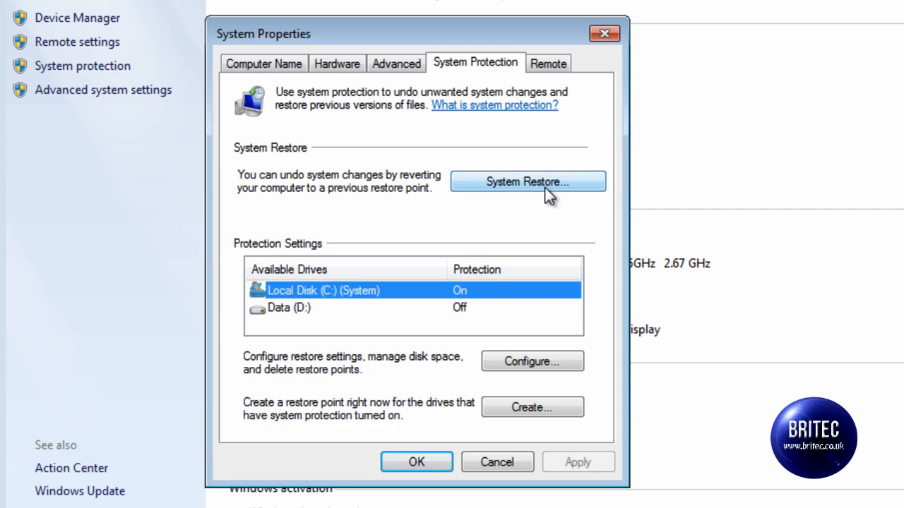
click(528, 181)
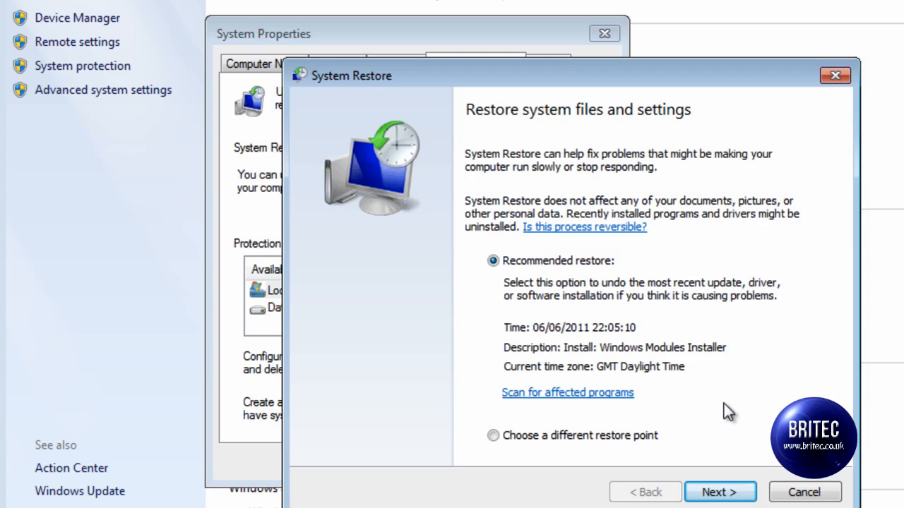
mouse_move(471, 328)
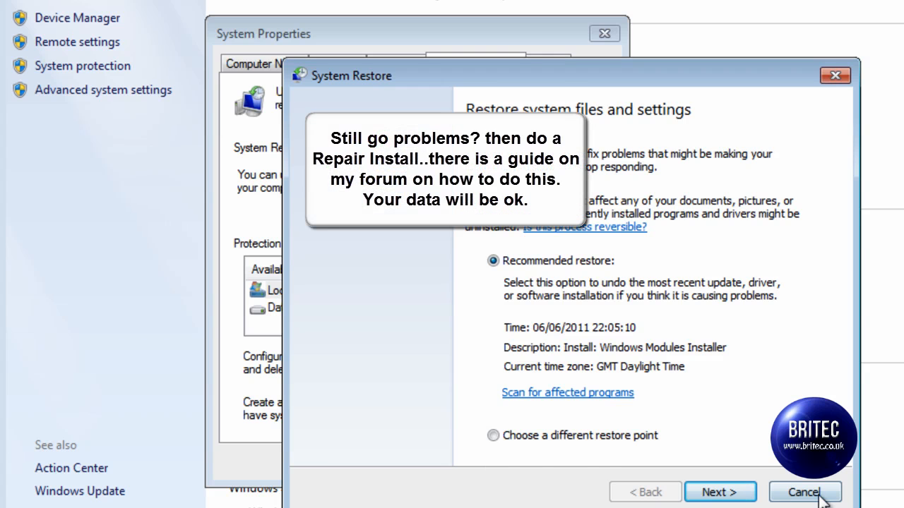
click(803, 491)
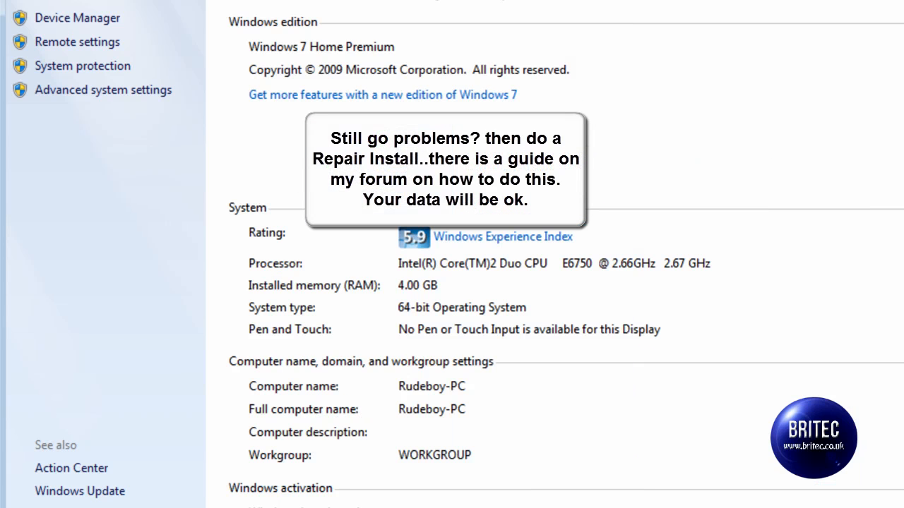